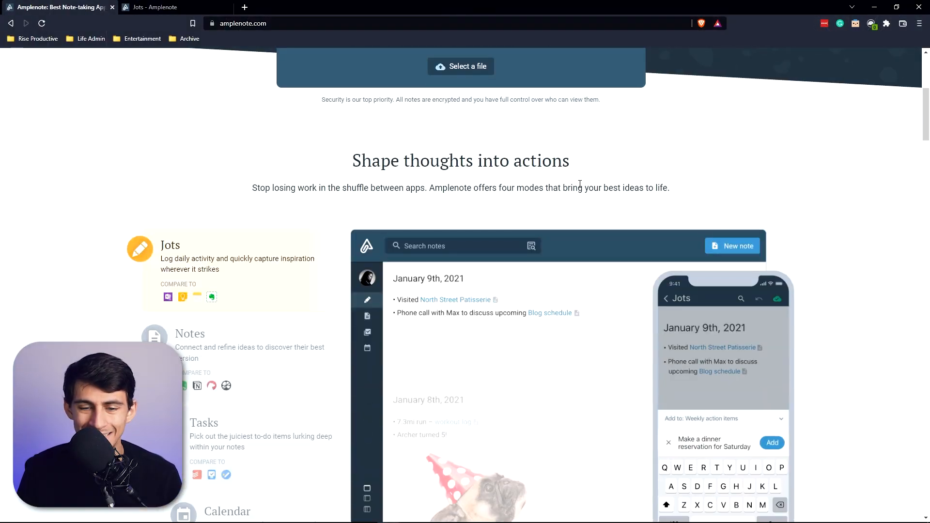
Bring up the Plans page comparing Personal, Pro, Unlimited and Founder subscription tiers.
scroll(down, 3)
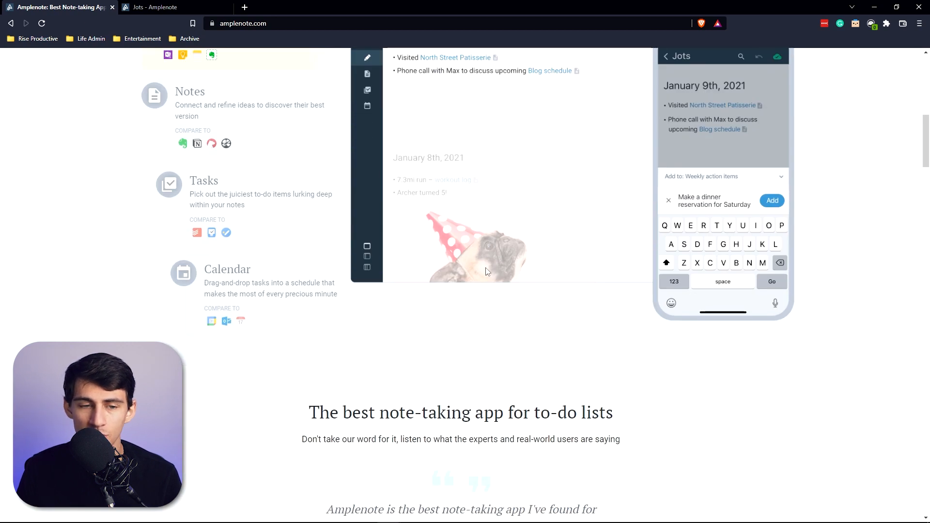
scroll(up, 3)
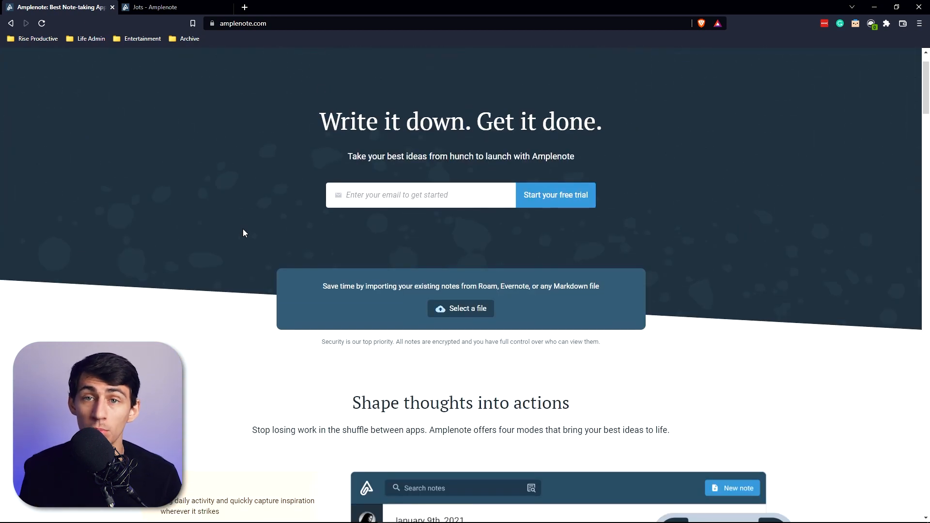
scroll(down, 3)
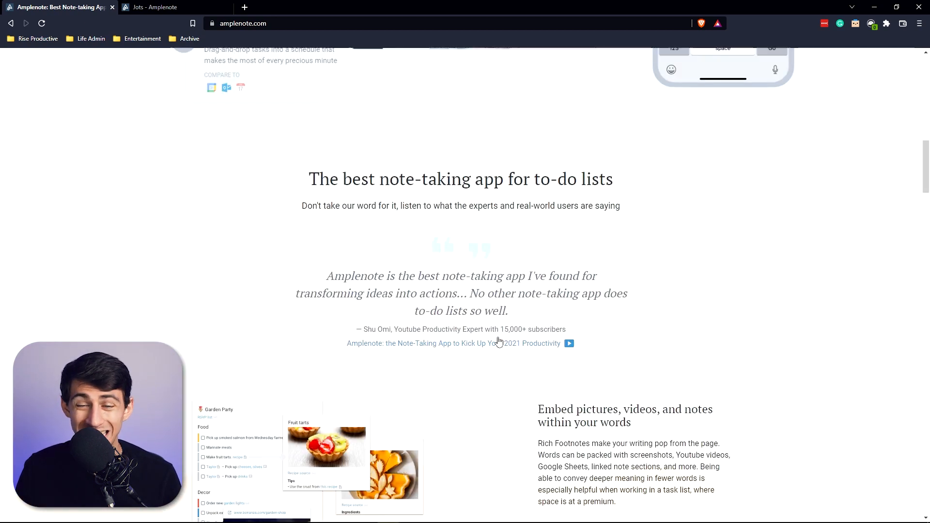
scroll(up, 3)
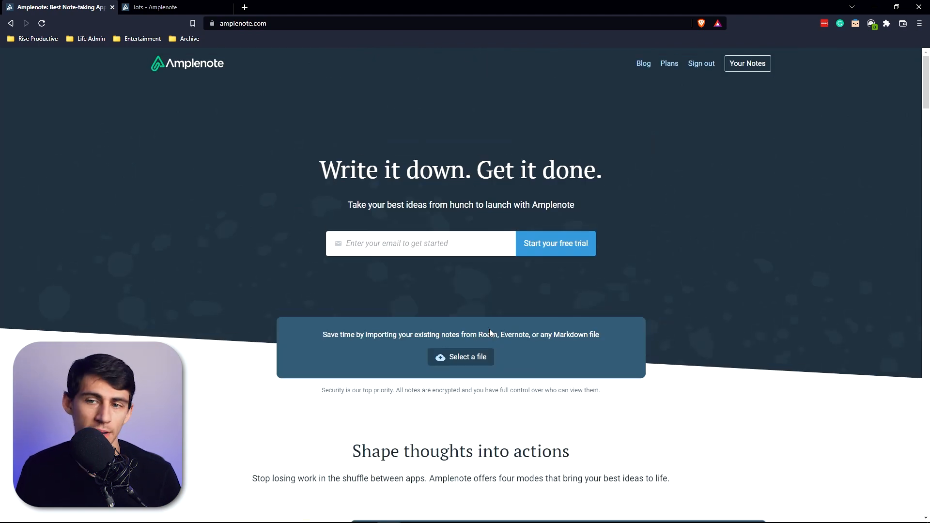
click(668, 64)
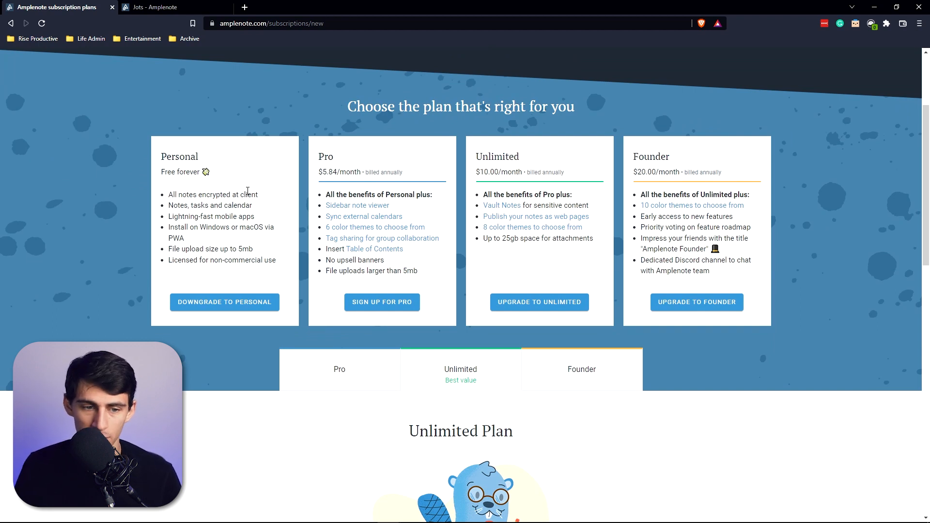
mouse_move(343, 183)
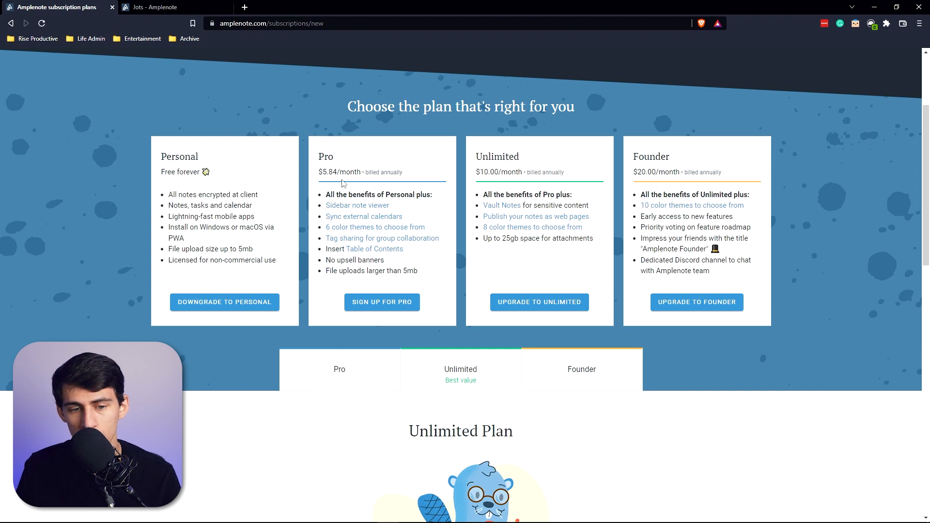
mouse_move(405, 257)
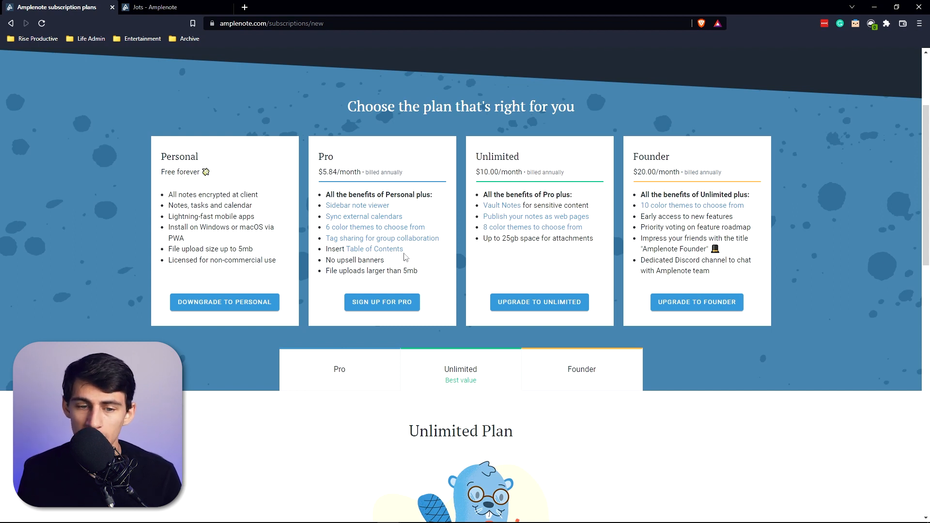
mouse_move(524, 208)
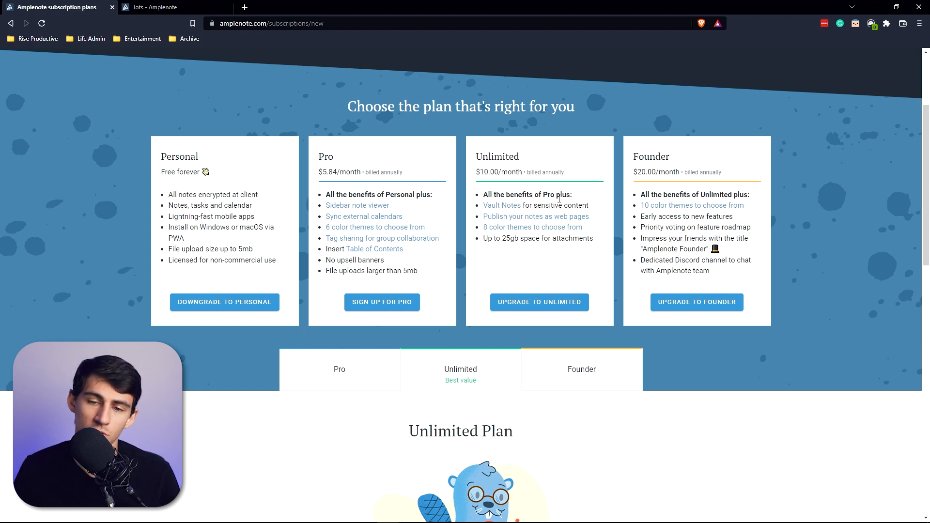
mouse_move(491, 210)
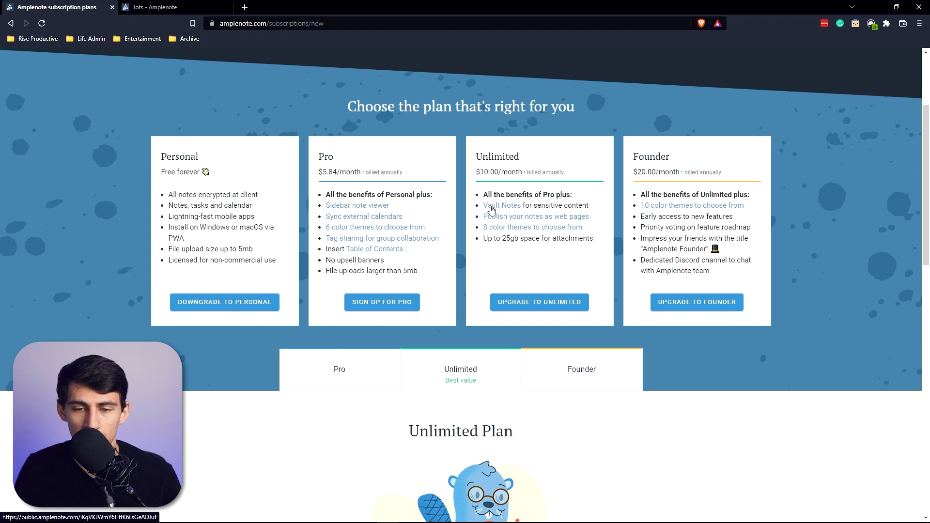
mouse_move(510, 212)
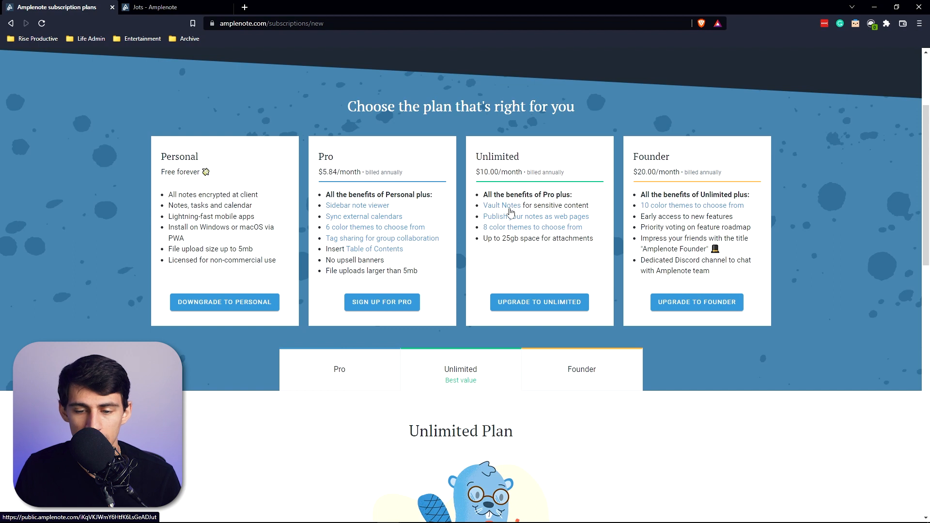
scroll(down, 3)
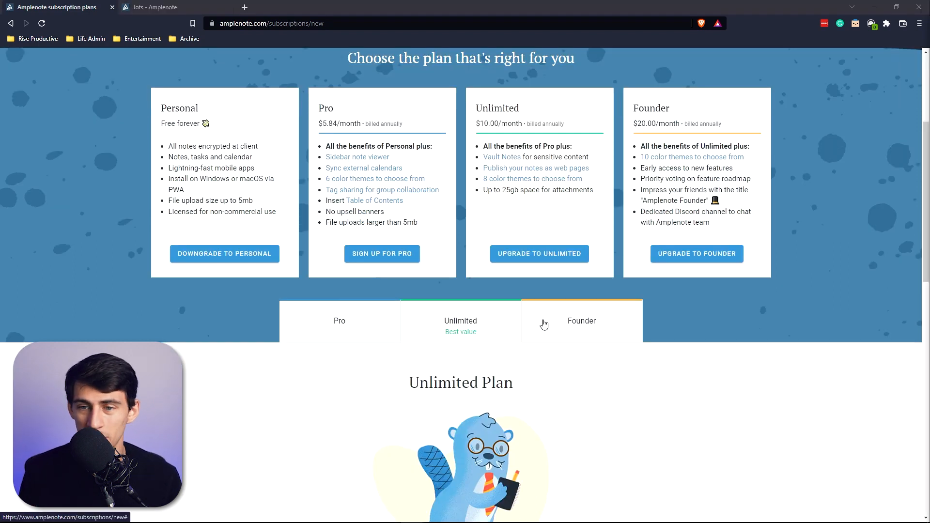
mouse_move(659, 123)
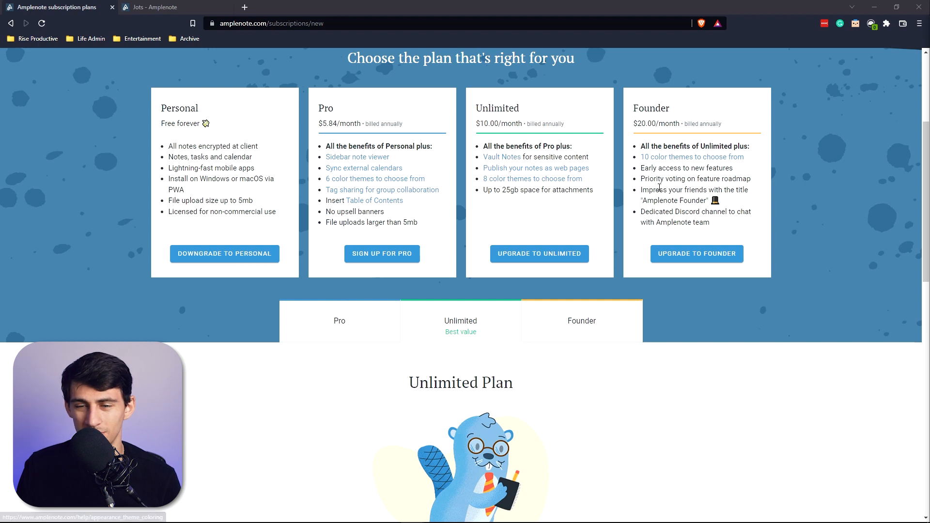
mouse_move(679, 164)
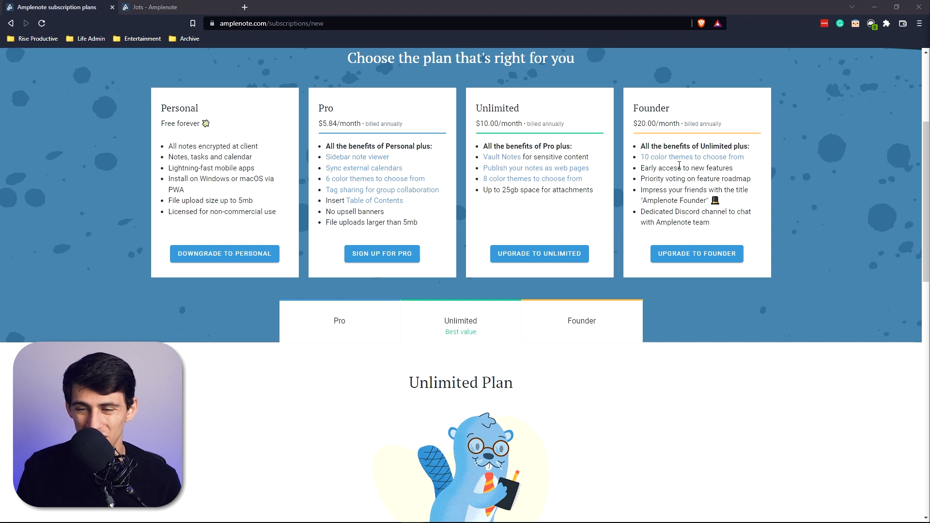
mouse_move(707, 232)
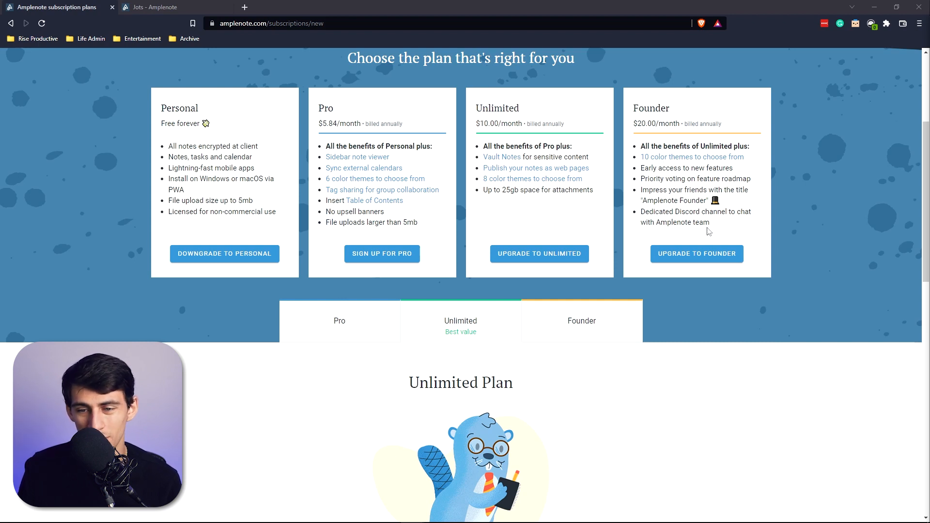
mouse_move(780, 213)
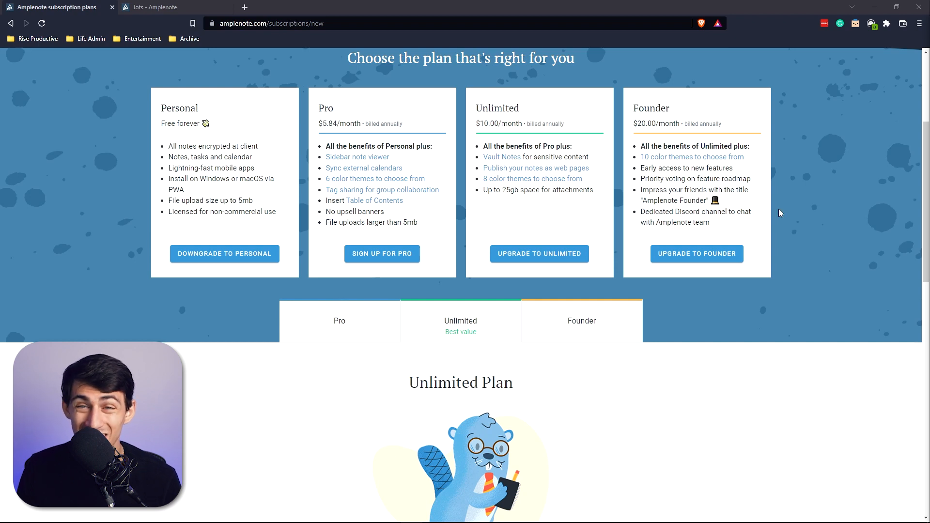
mouse_move(665, 123)
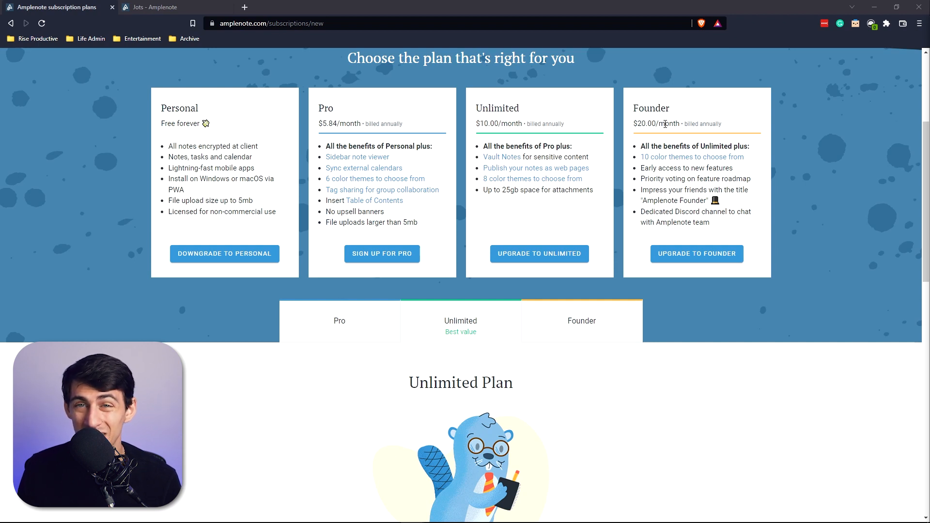
Add a 'note here' task to the daily jot and schedule it to start Today.
click(154, 7)
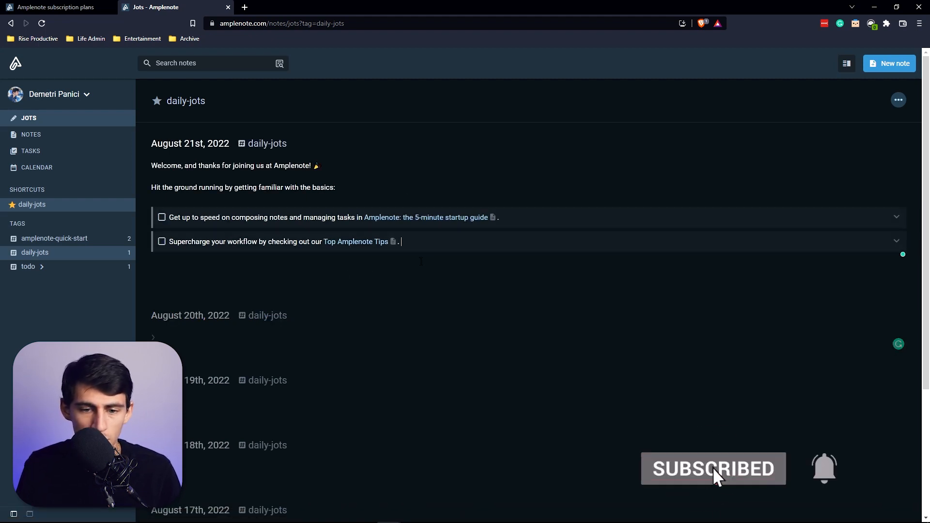
text(note here)
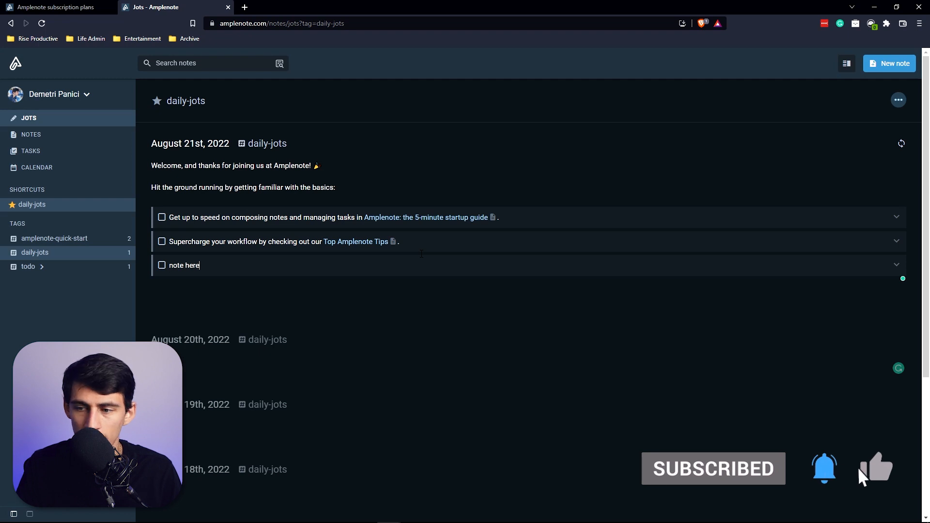
click(896, 265)
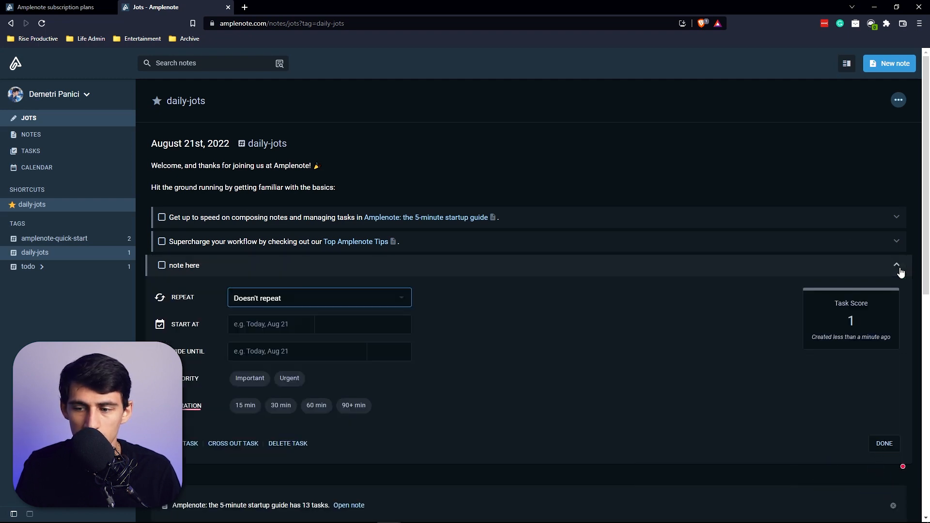
click(868, 265)
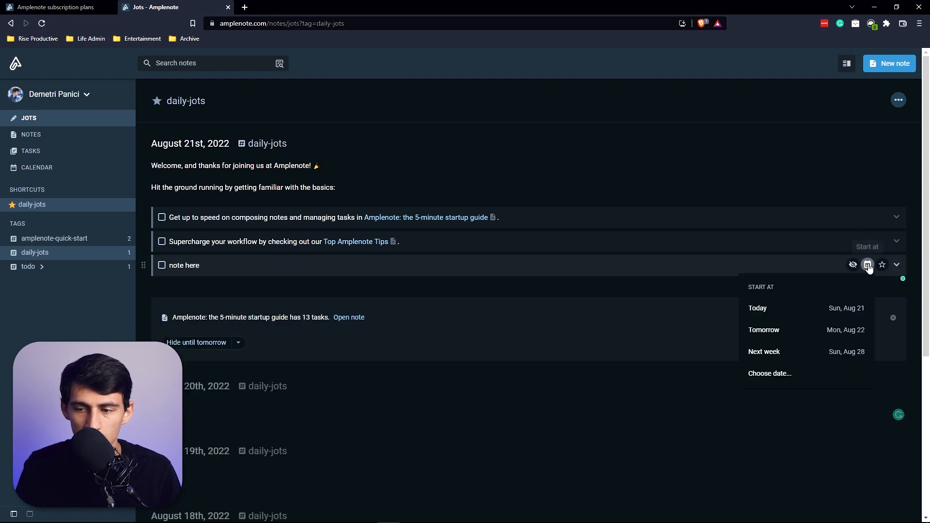
click(757, 308)
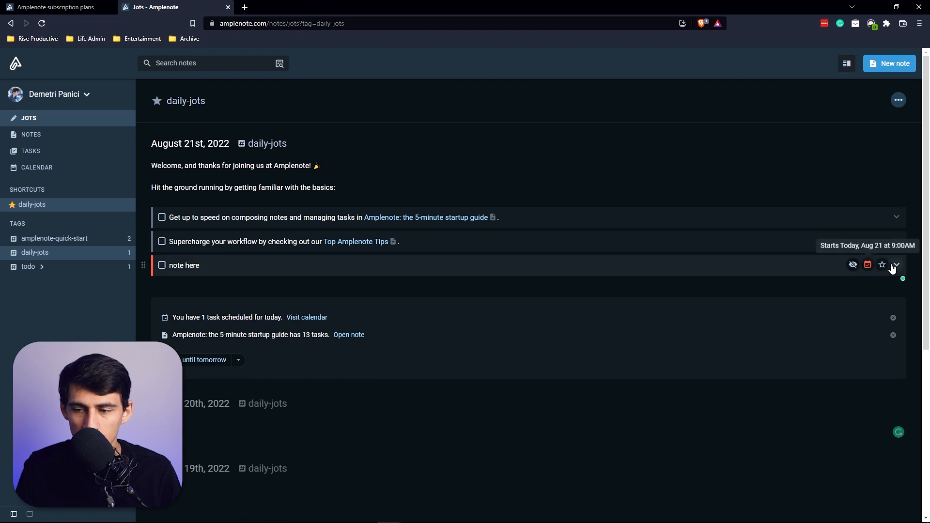
Flag the 'note here' task with a priority and bring up the jots suggestion settings.
click(882, 265)
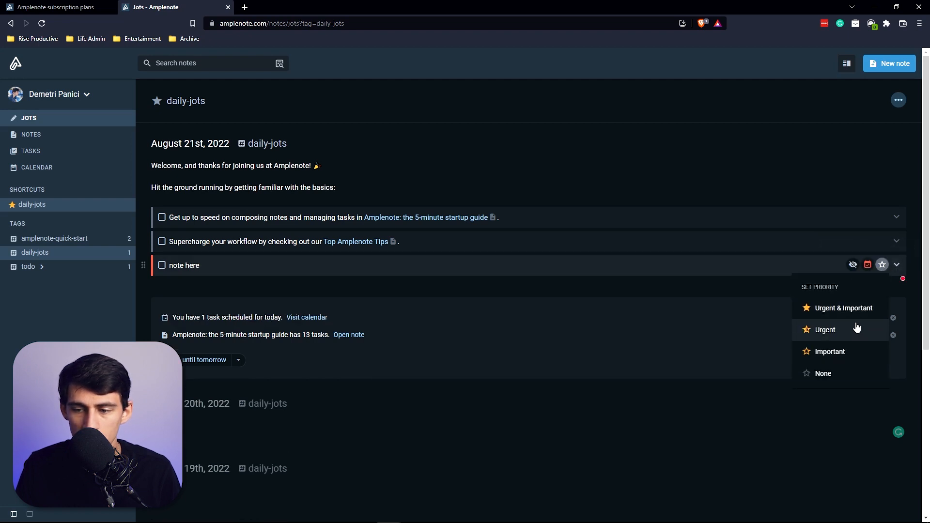
mouse_move(857, 351)
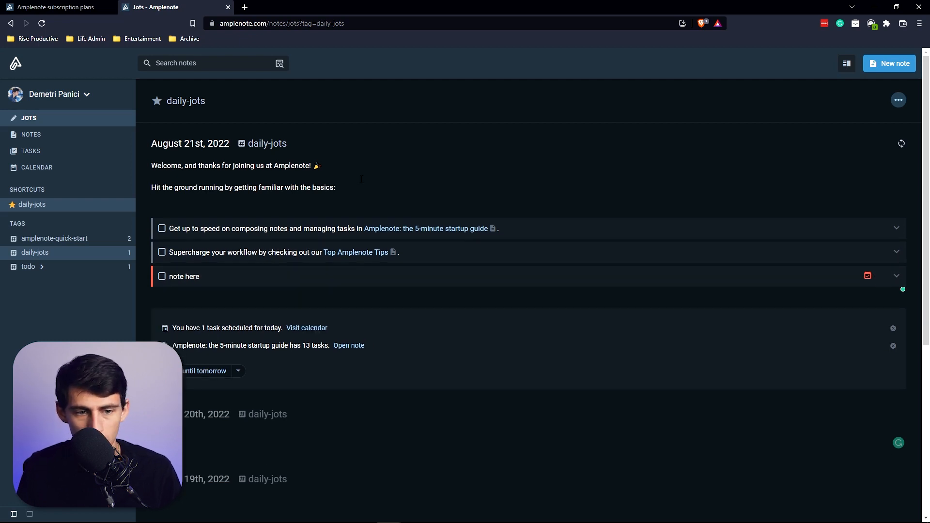
click(153, 209)
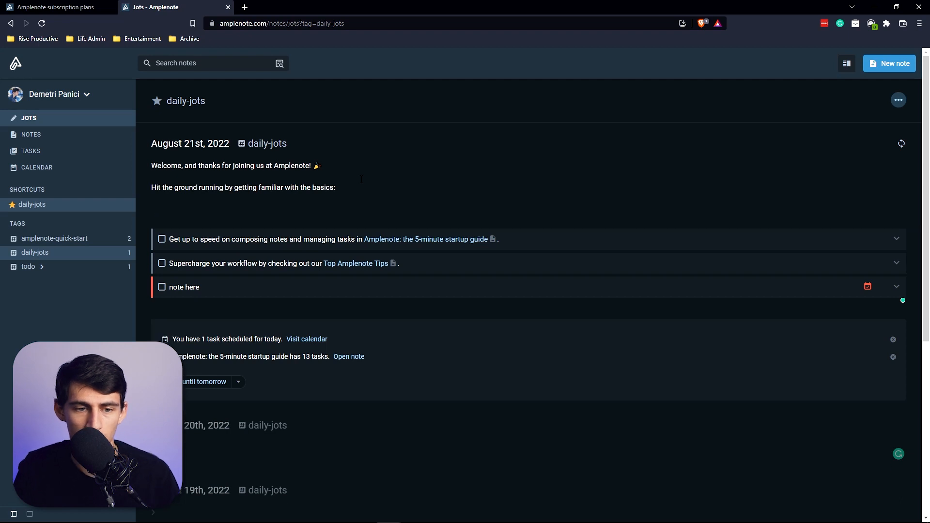
mouse_move(852, 238)
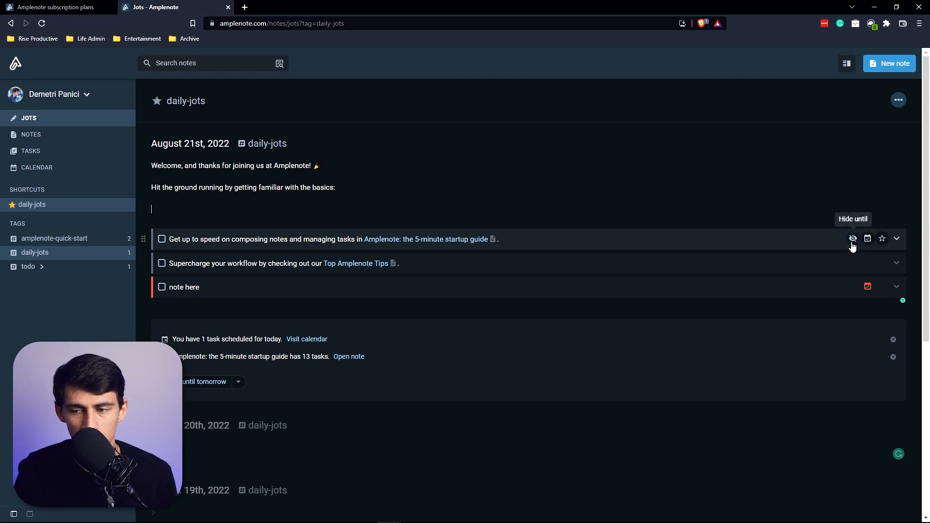
click(853, 238)
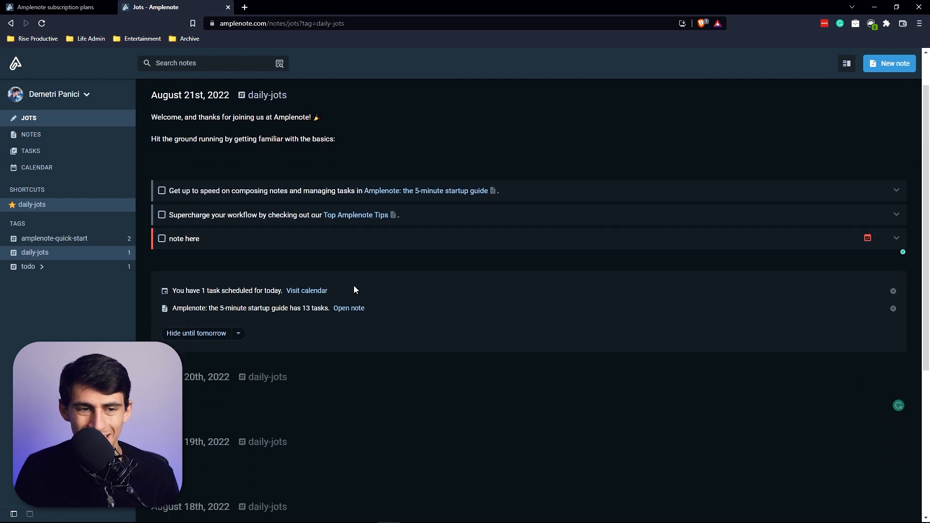
click(898, 100)
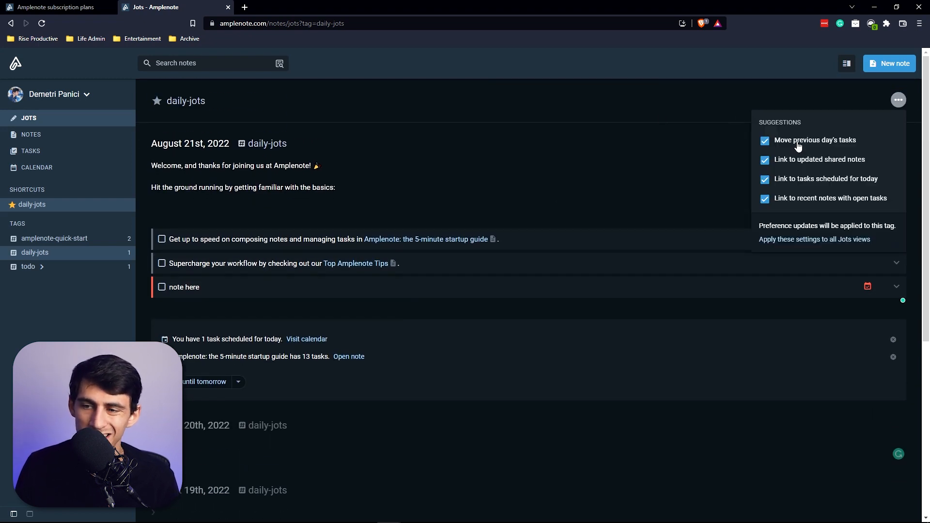
mouse_move(782, 173)
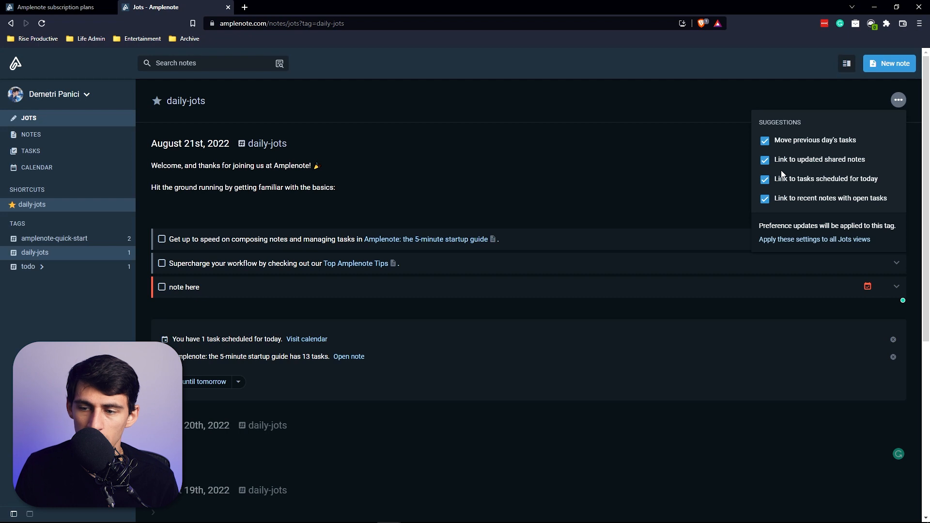
Create a new note tagged grocery-list titled 'Grocery List - 8.21.22'.
click(31, 134)
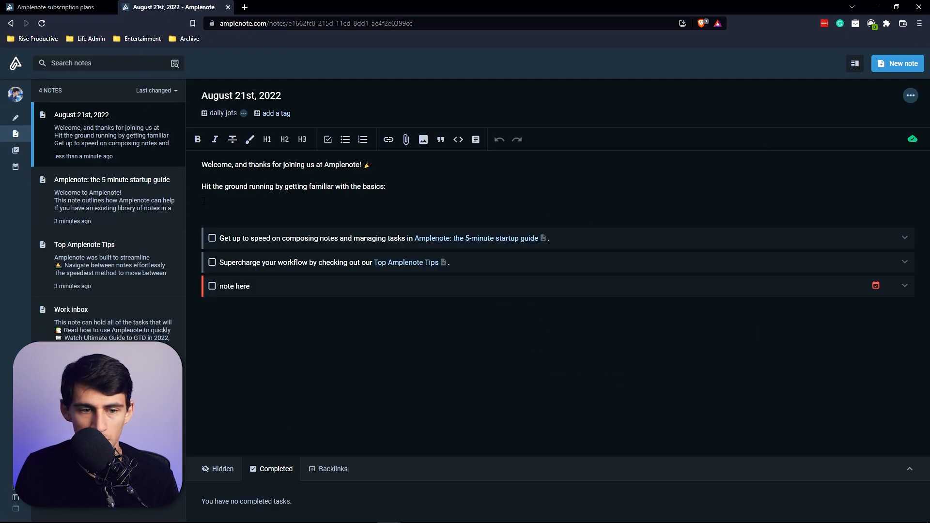
mouse_move(832, 27)
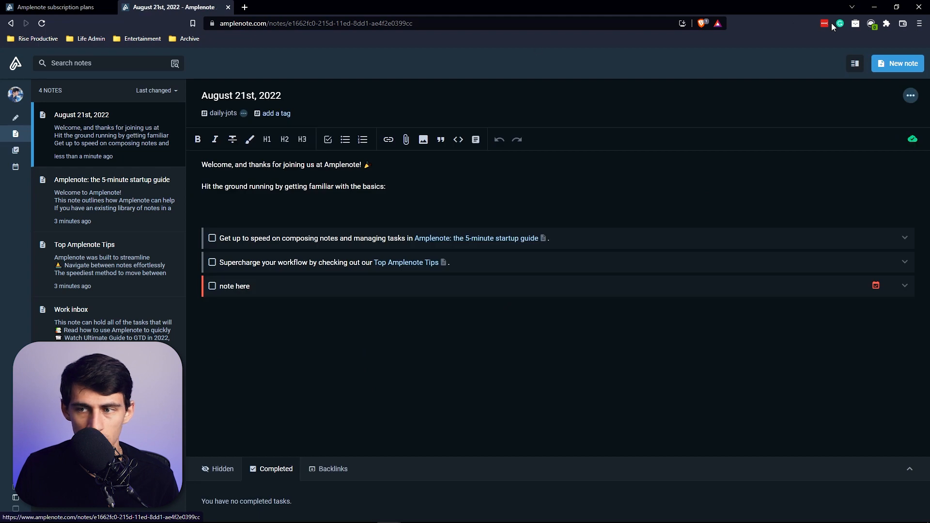
click(223, 113)
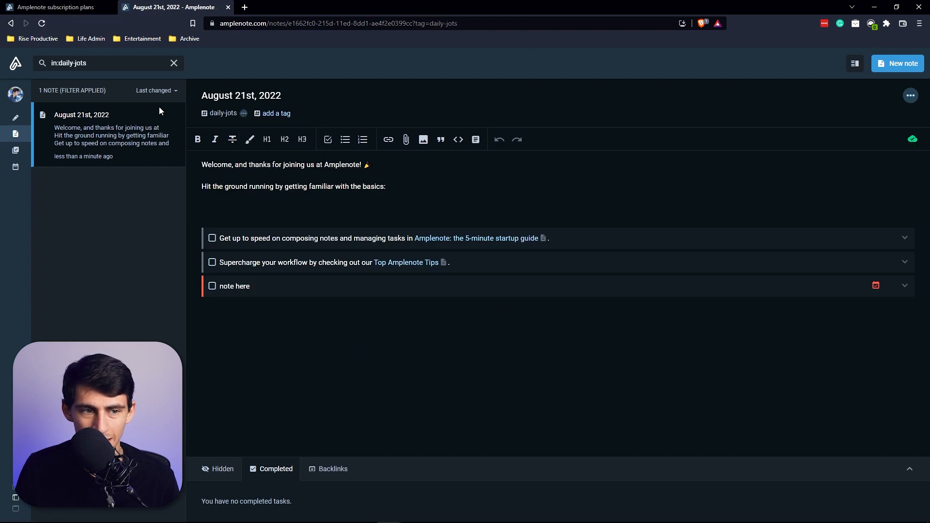
click(173, 63)
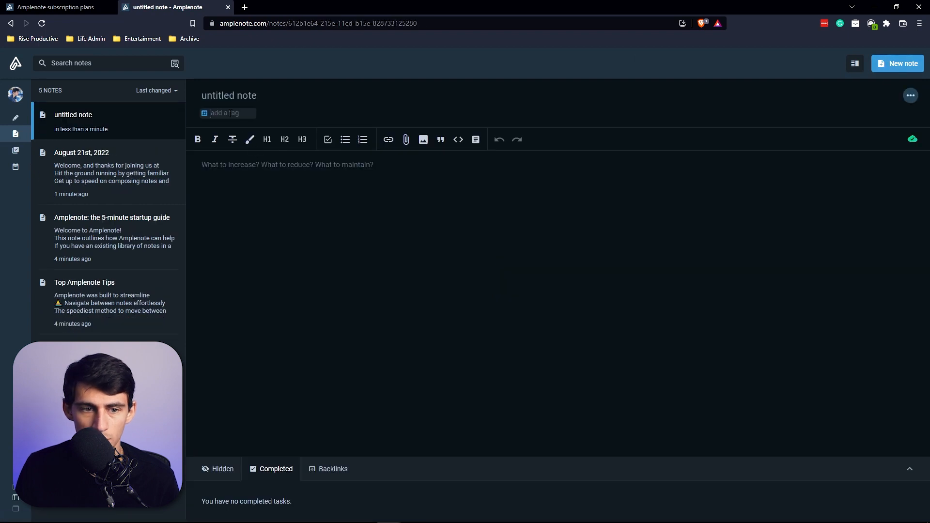
mouse_move(277, 114)
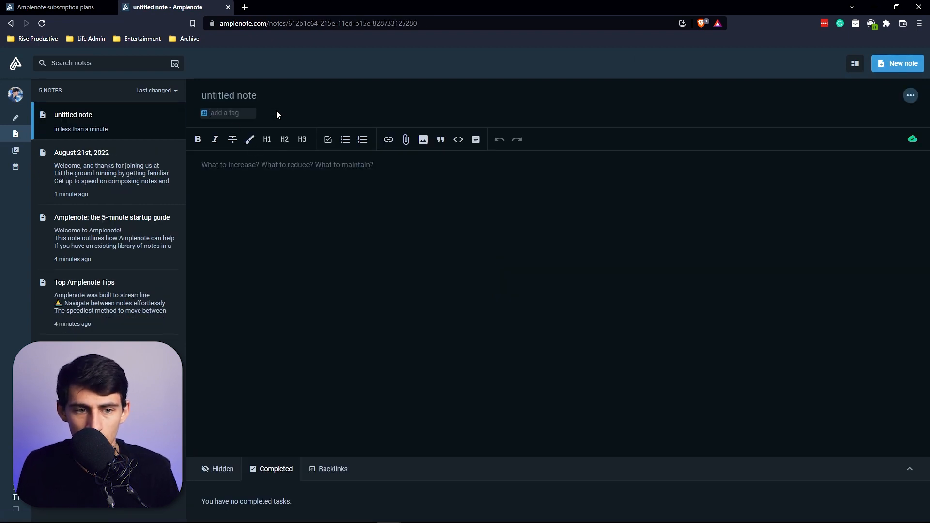
text(grocery-list)
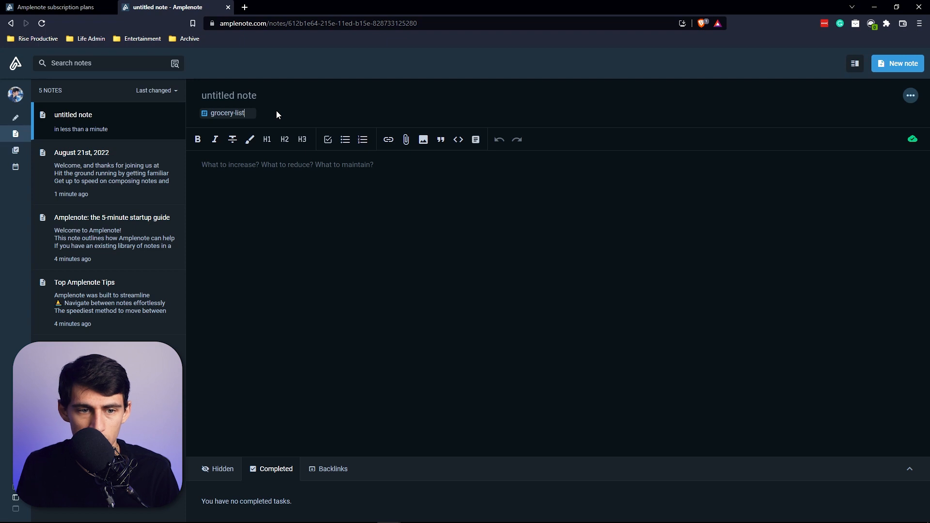
text(Gro)
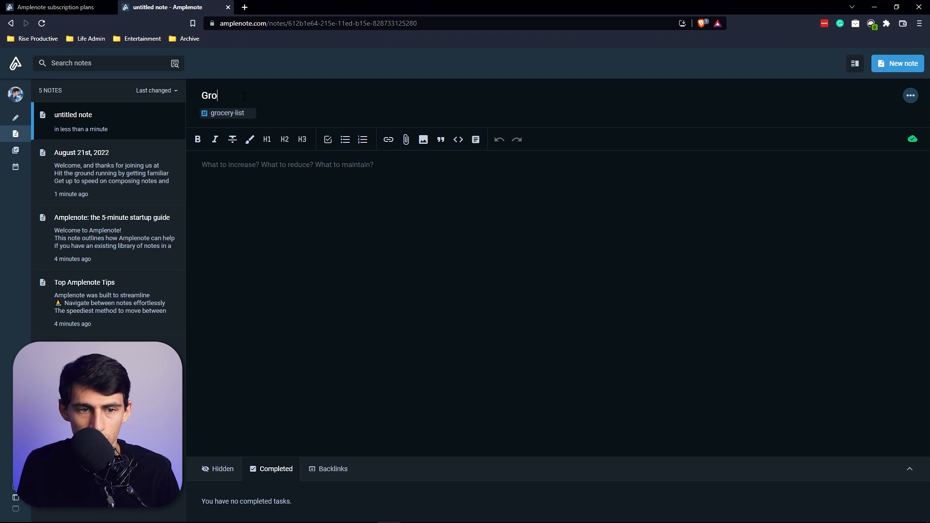
text(cery List -)
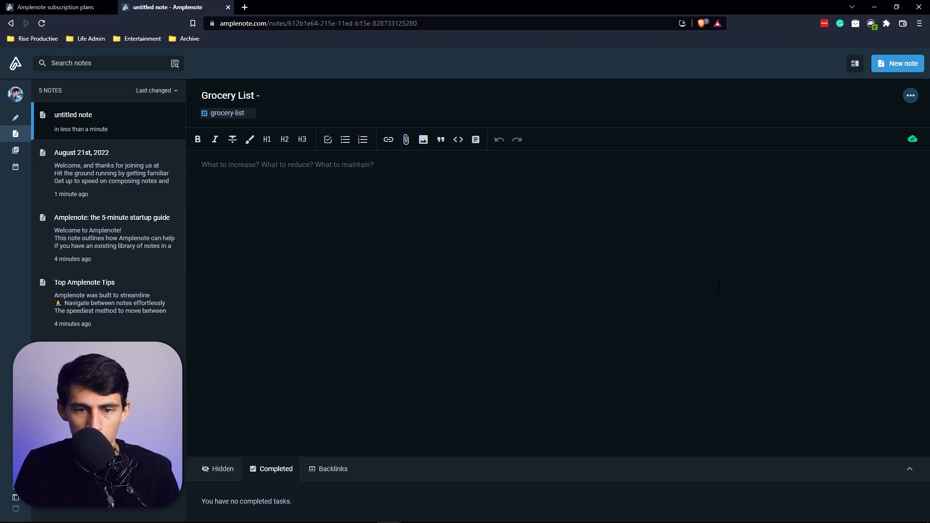
text(9)
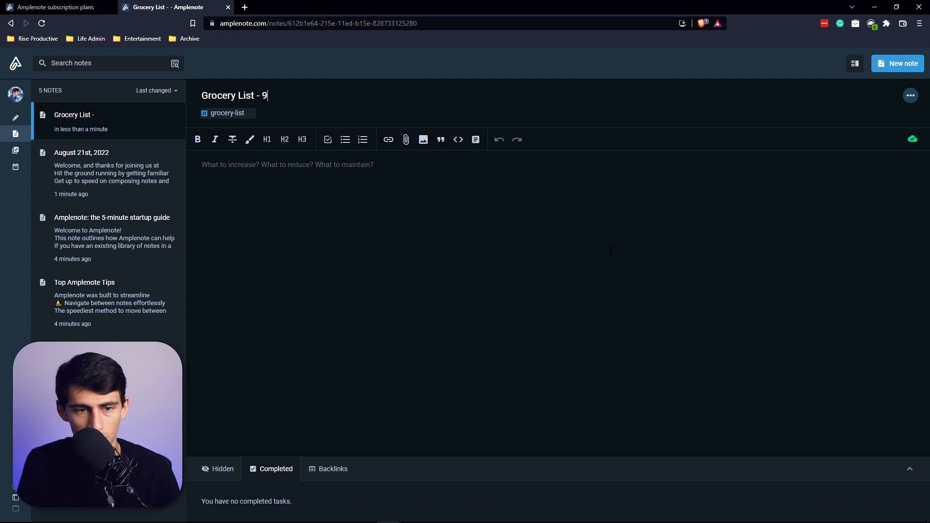
Review the note's options and the todo and grocery-list jot tags, returning to the Grocery List note.
click(910, 95)
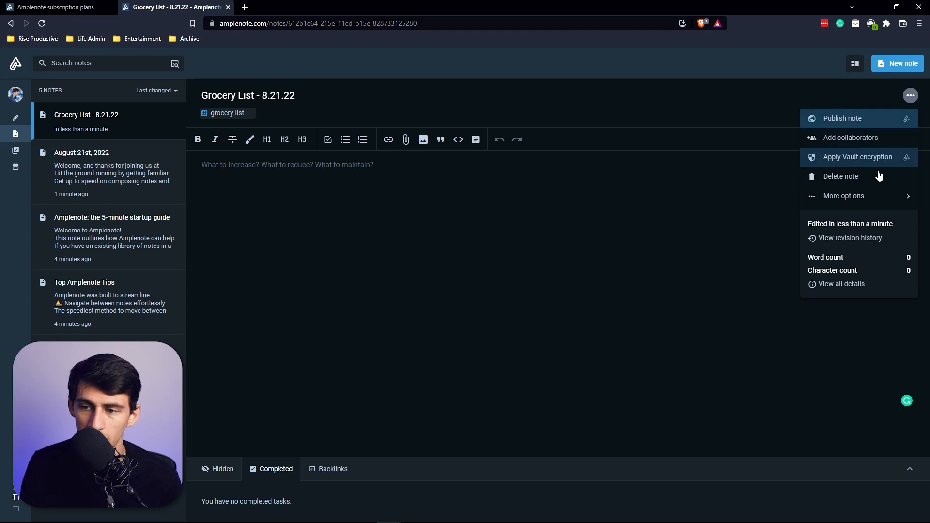
click(844, 196)
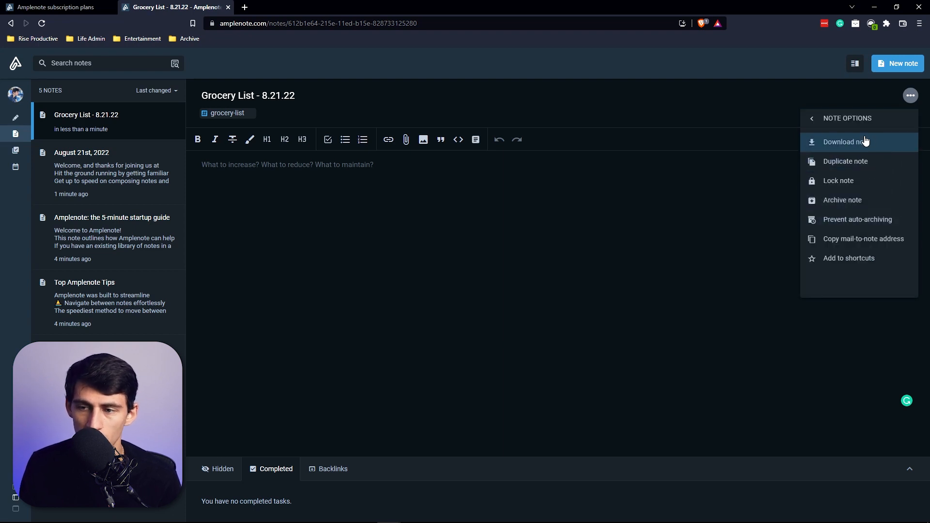
mouse_move(857, 220)
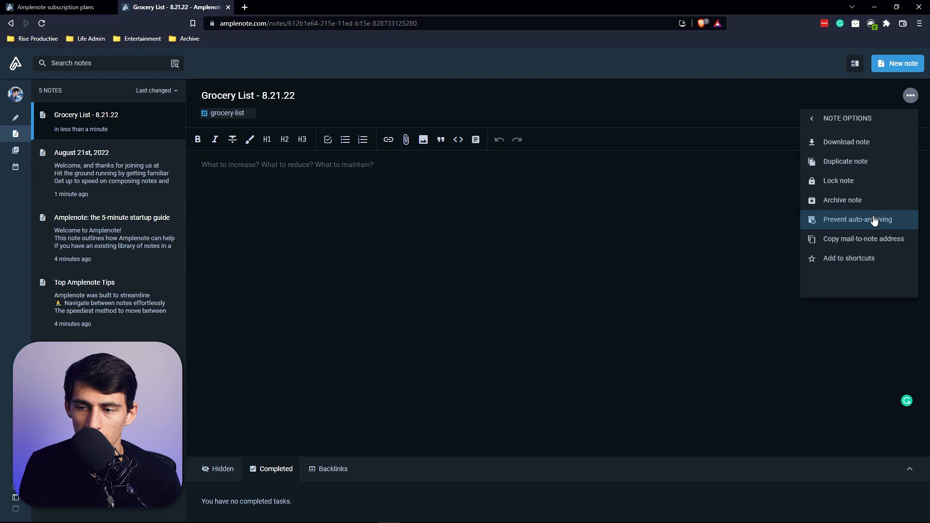
mouse_move(849, 258)
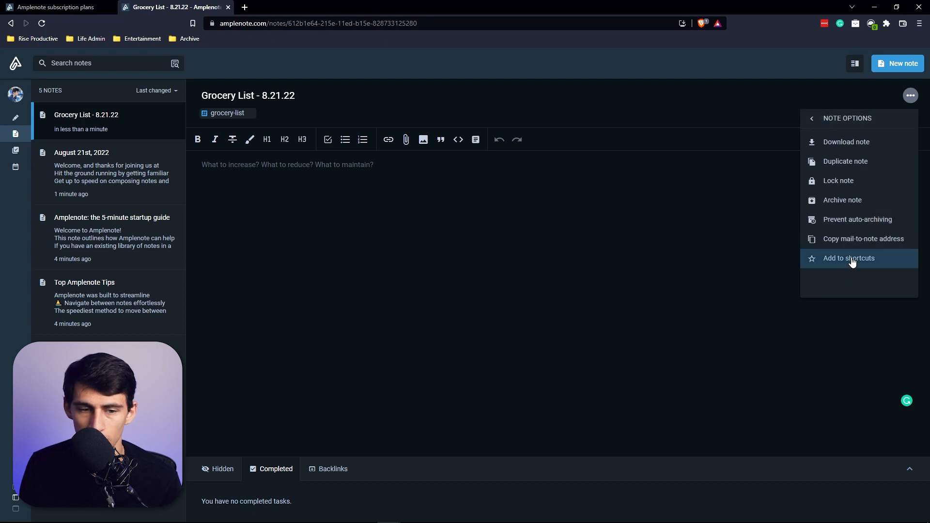
click(15, 94)
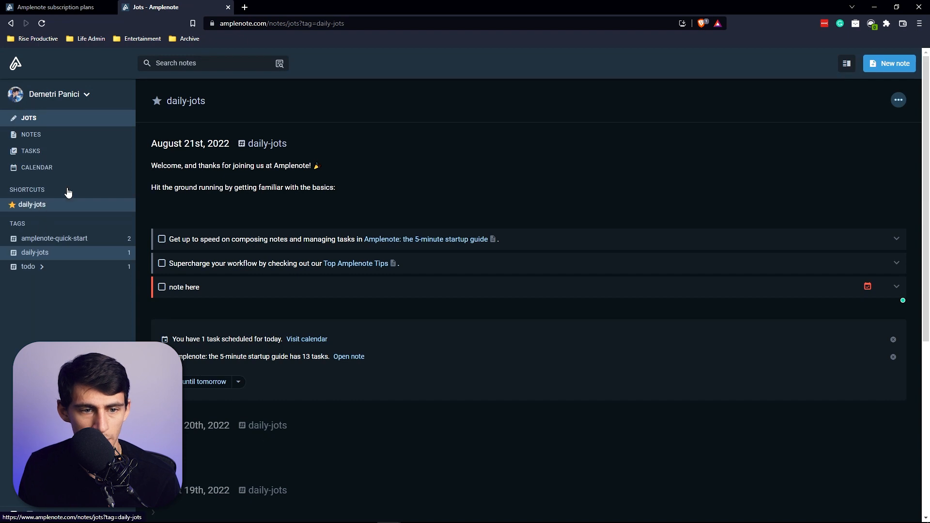
mouse_move(92, 282)
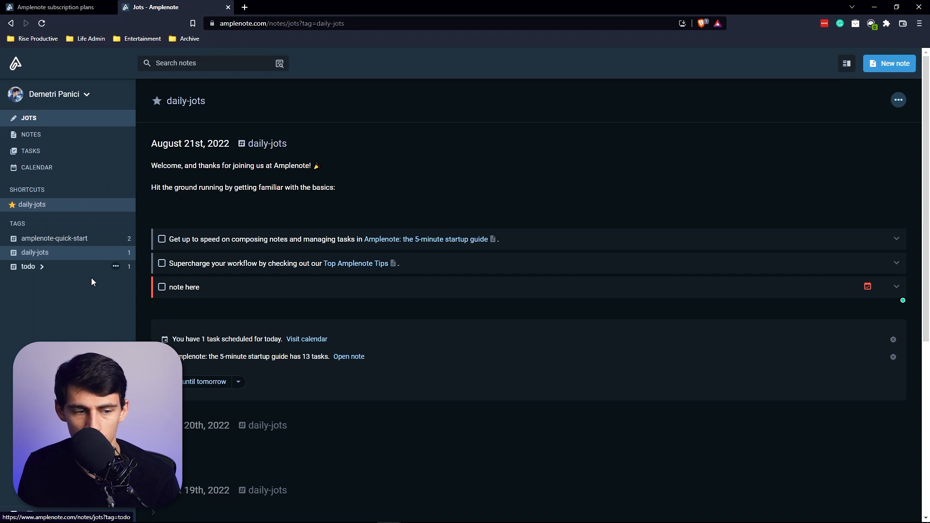
click(28, 267)
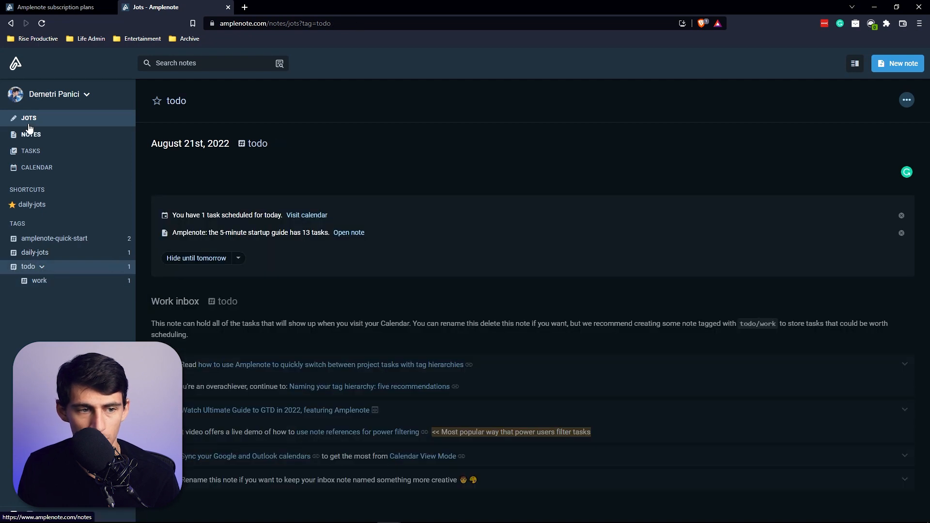
click(31, 133)
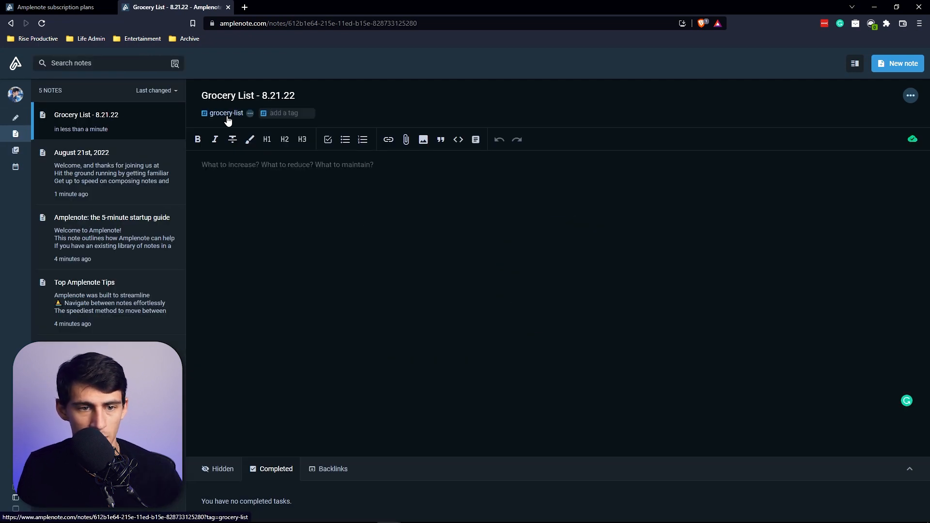
click(14, 63)
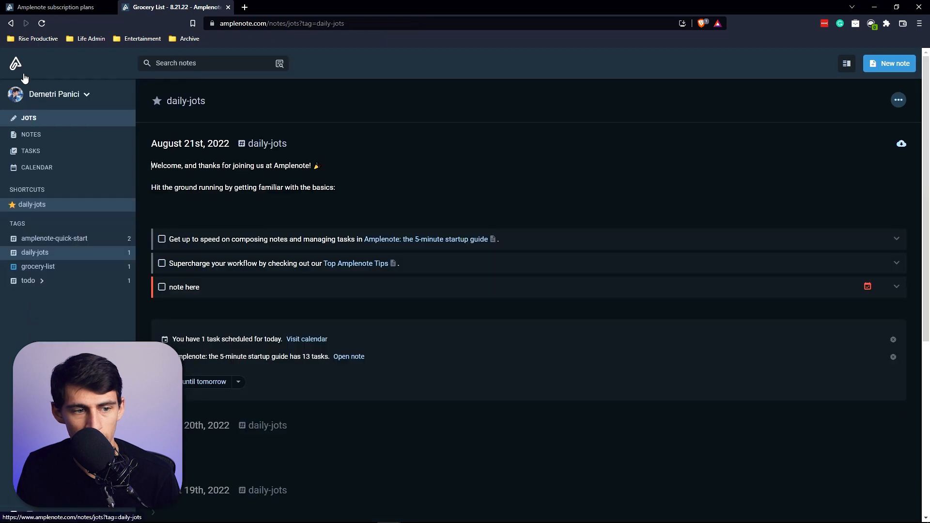
click(38, 267)
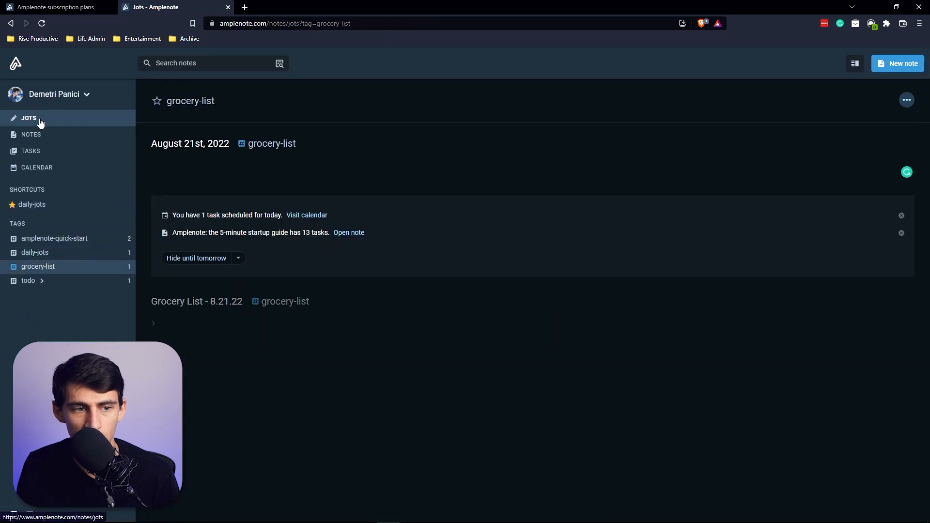
click(197, 300)
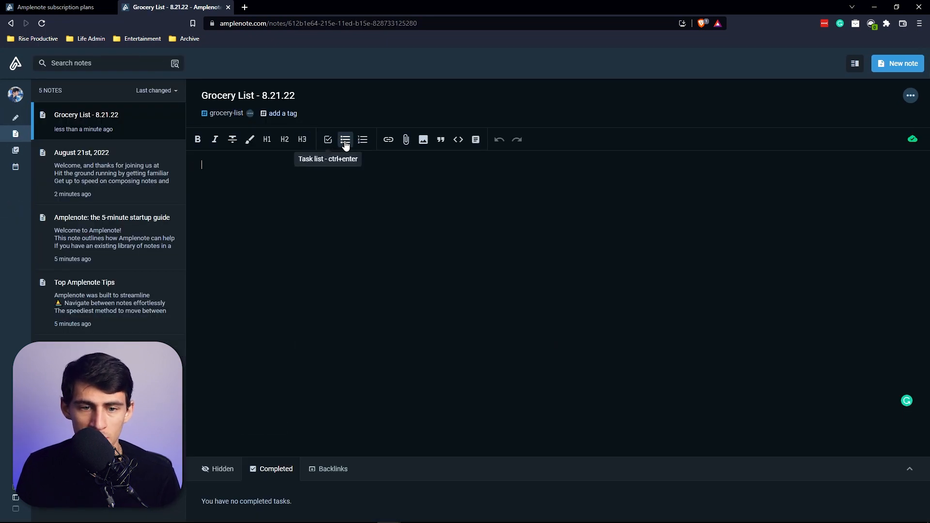
mouse_move(362, 140)
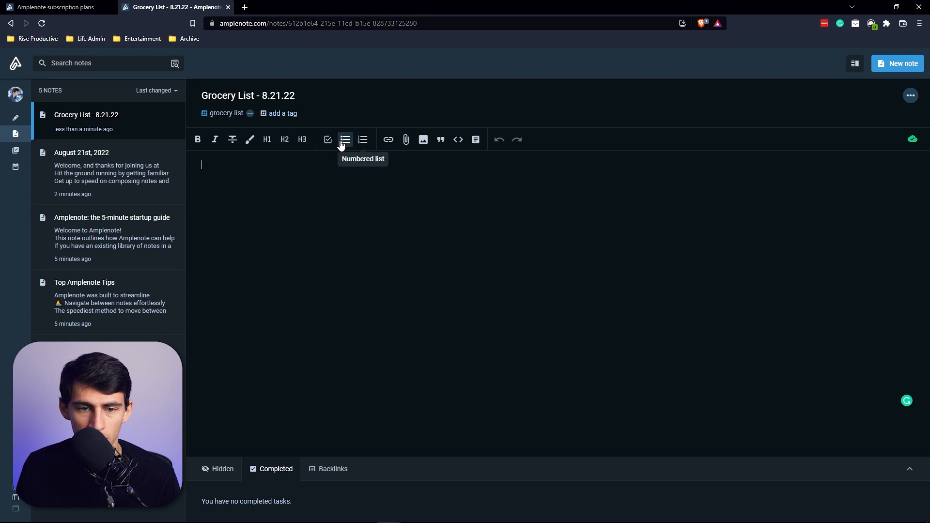
Add a large 'Typing example' heading to the Grocery List note.
click(363, 140)
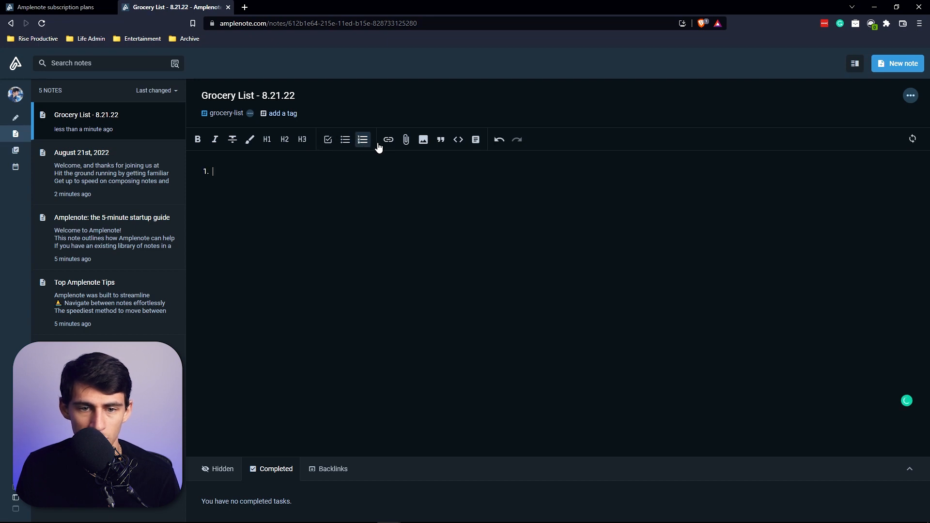
text(/h)
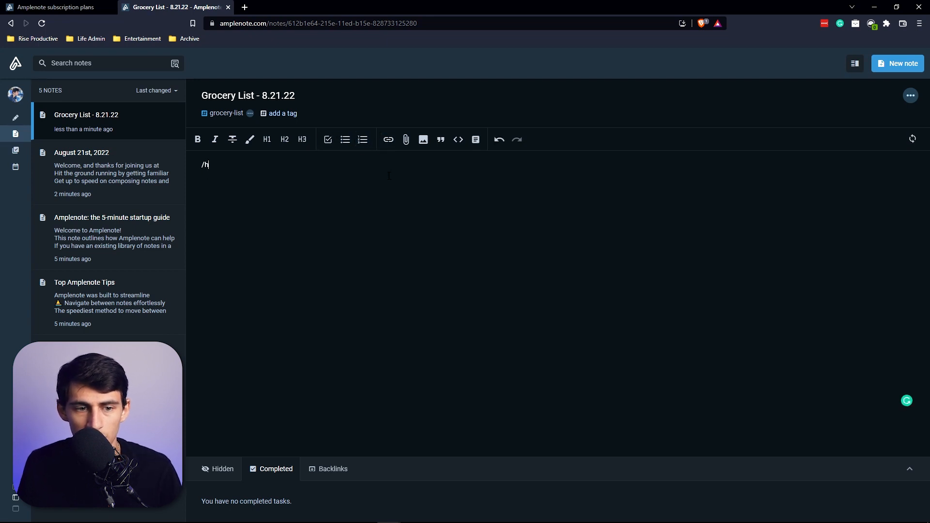
text(1)
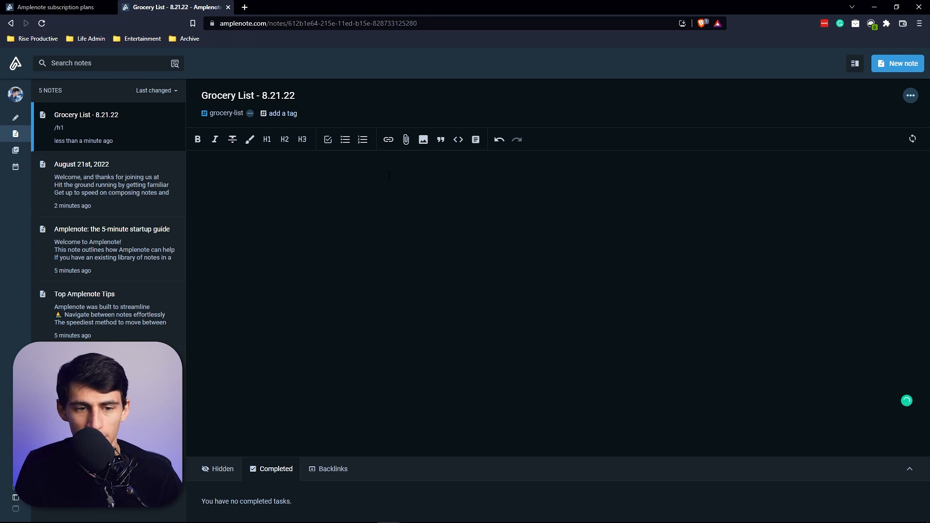
click(267, 139)
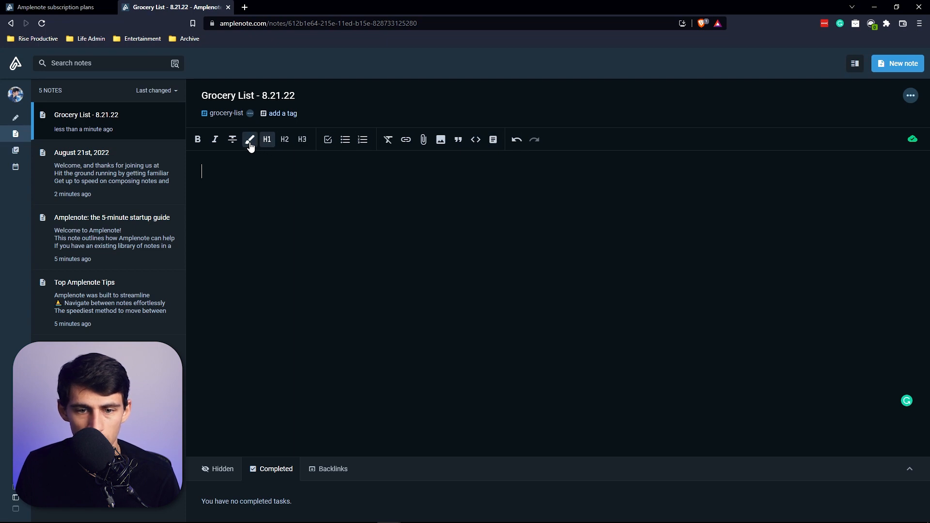
text(fasdlfadskjfhaf)
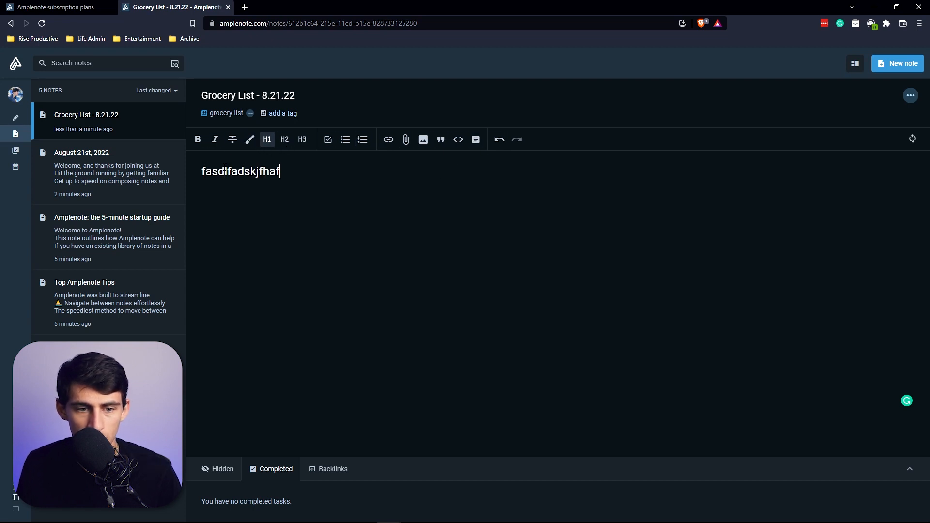
text(Typing example)
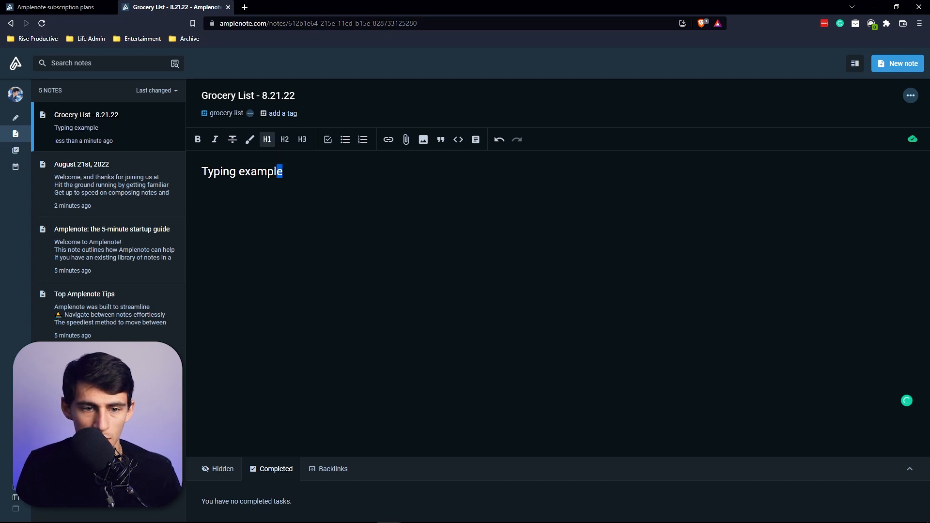
Give the Typing example heading a rich footnote and select the apples item to annotate it.
triple_click(241, 172)
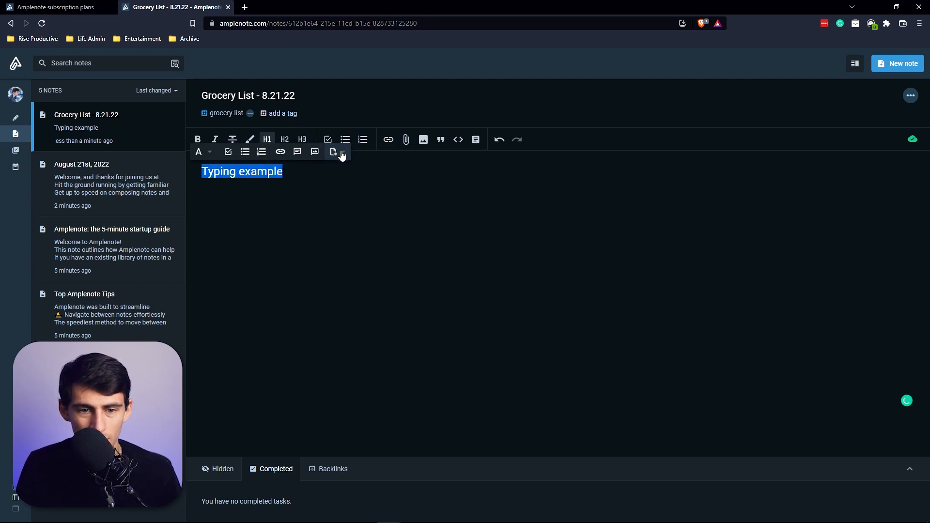
click(335, 152)
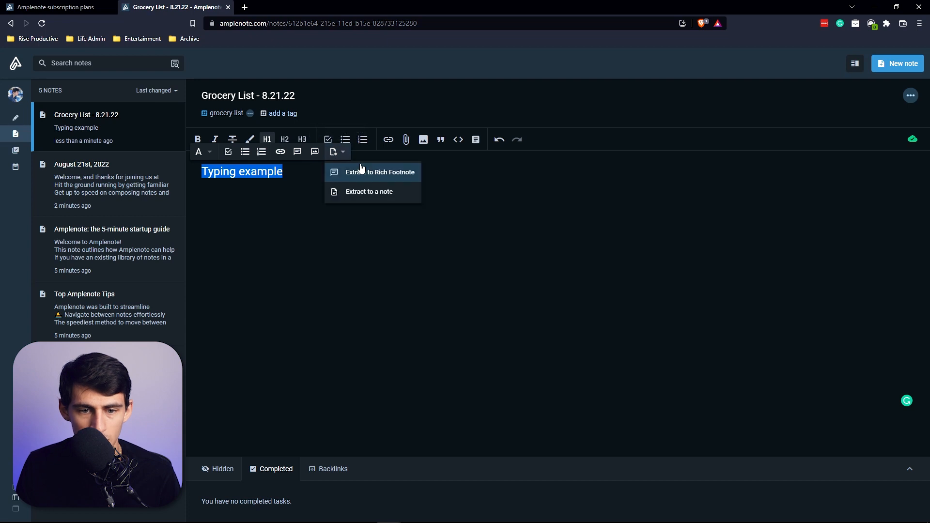
mouse_move(315, 151)
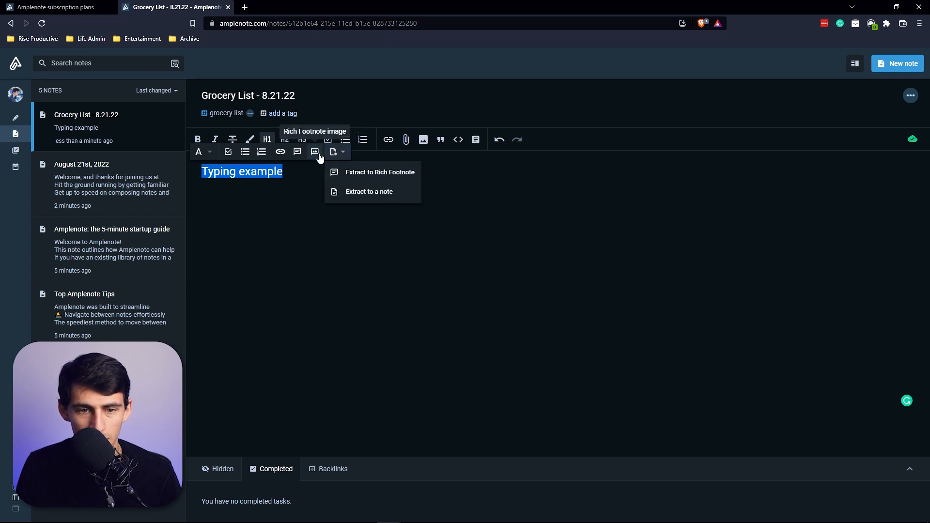
mouse_move(297, 153)
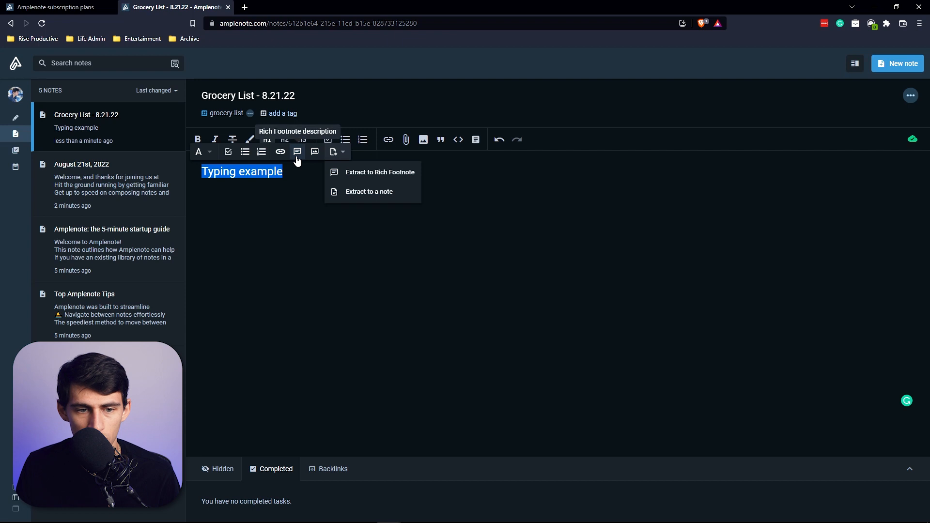
click(380, 173)
text(gr)
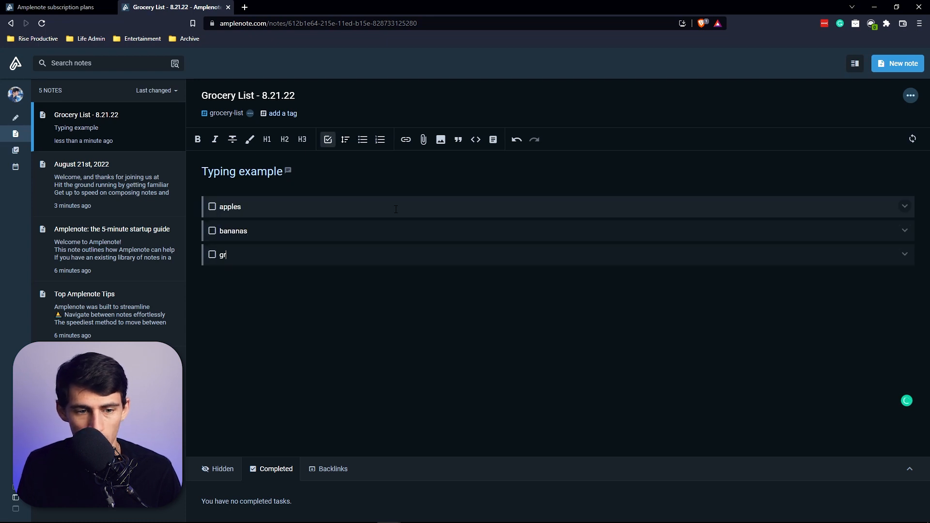
double_click(230, 207)
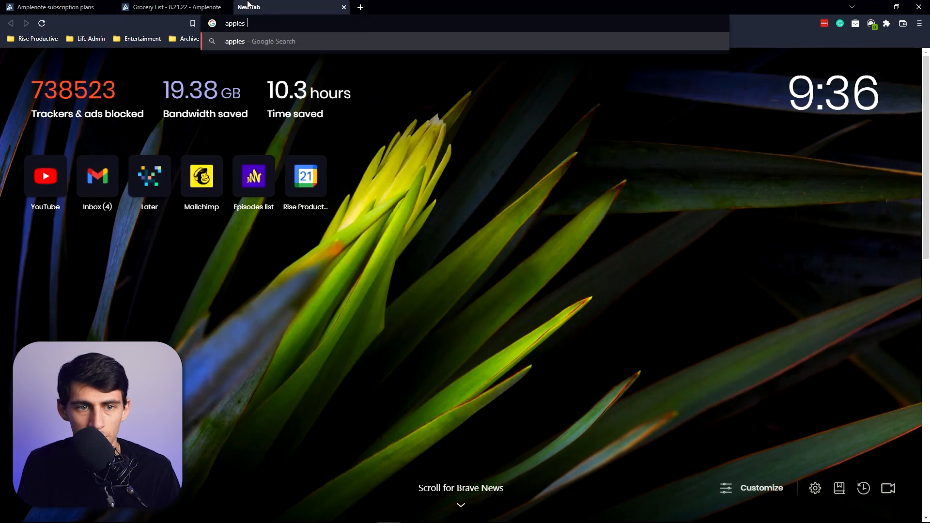
Save the ALDI apples picture and attach it with its link as a rich footnote on apples.
click(173, 7)
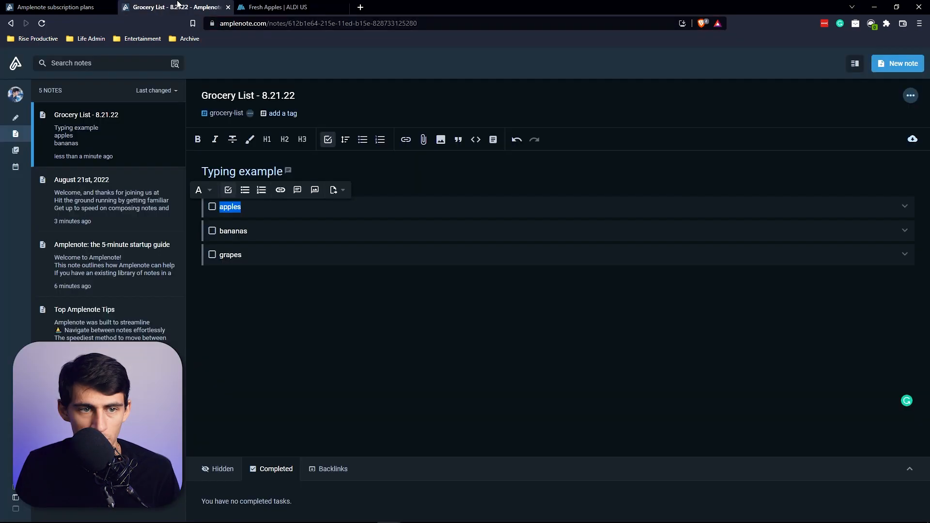
click(279, 190)
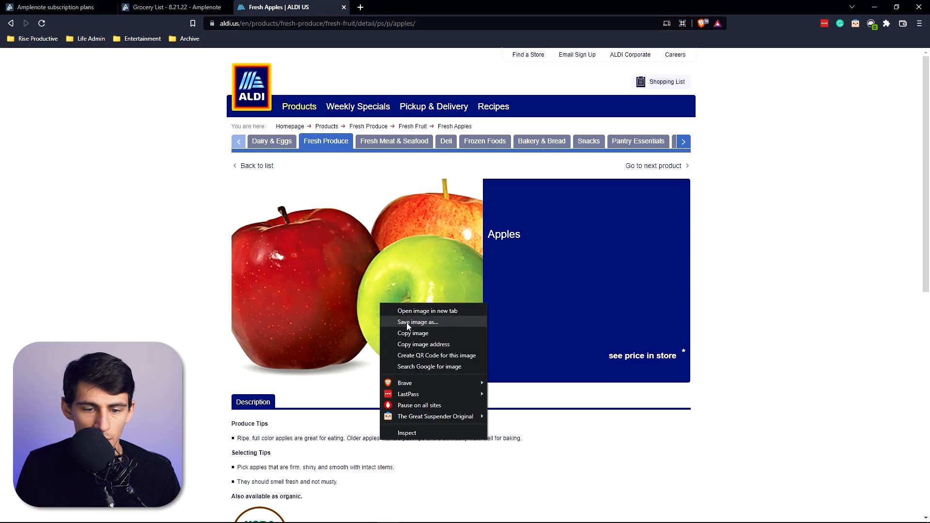
click(417, 321)
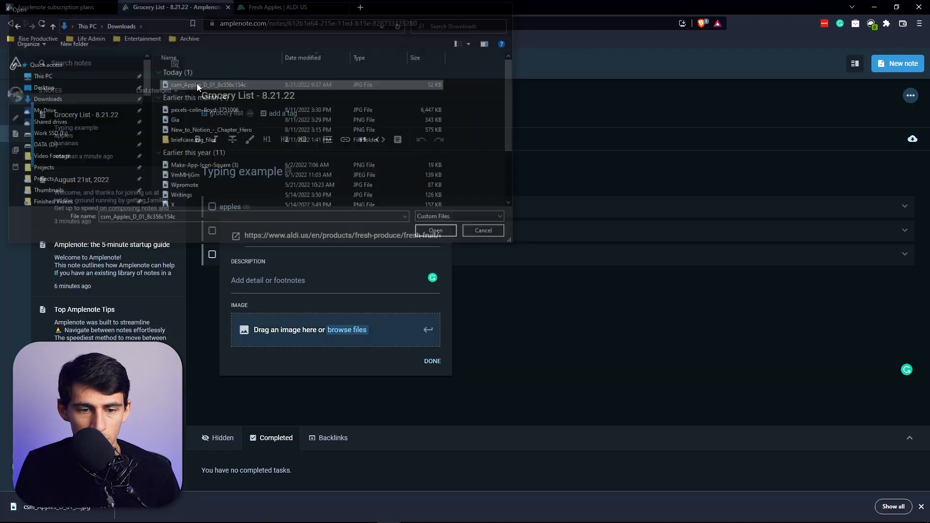
click(435, 231)
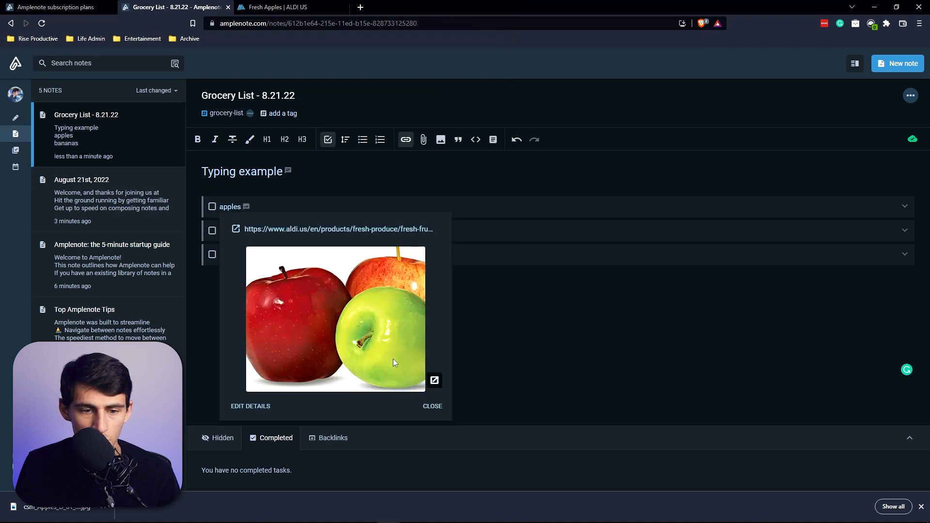
click(432, 406)
text(grapes)
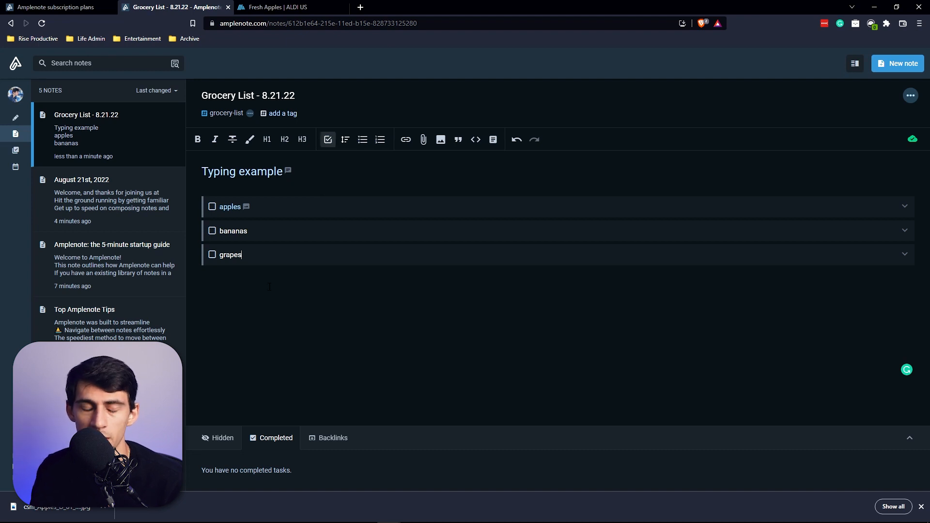
Review the Due This Week and High Value task shortcuts and the calendar view.
click(30, 151)
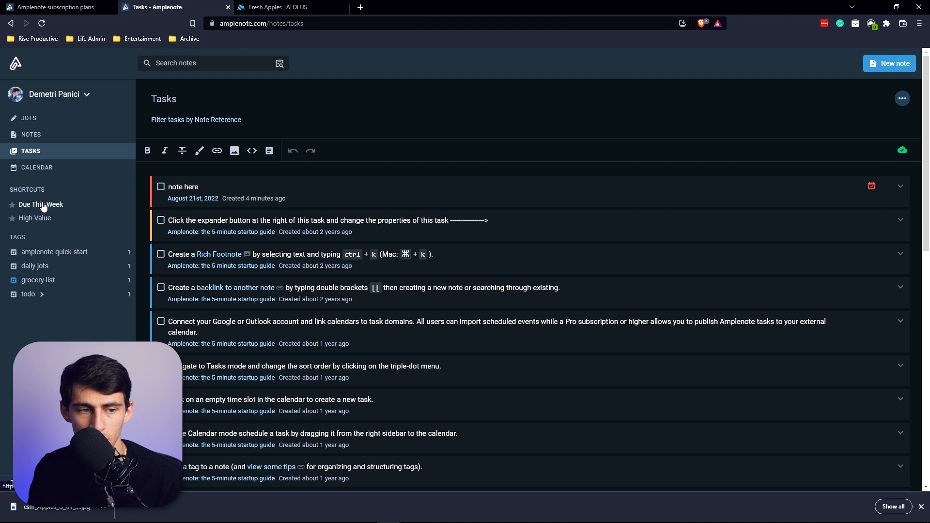
click(41, 205)
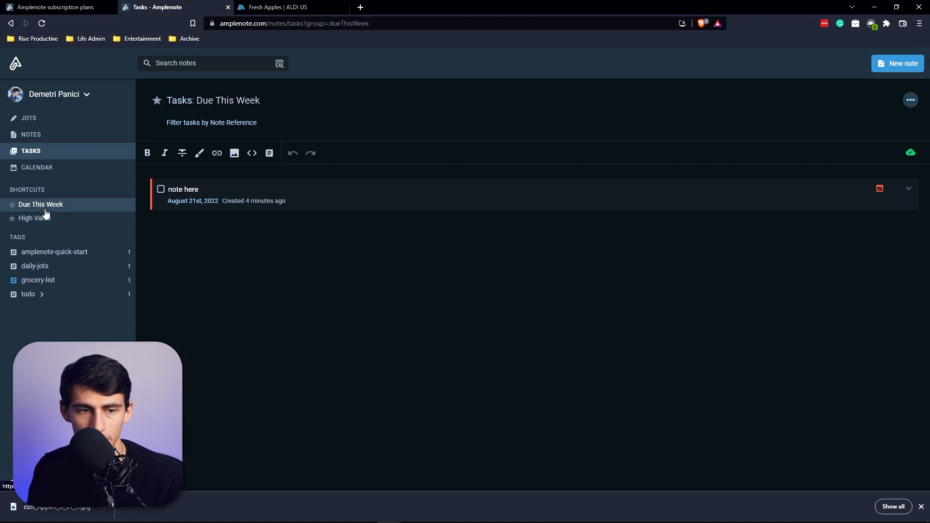
click(212, 122)
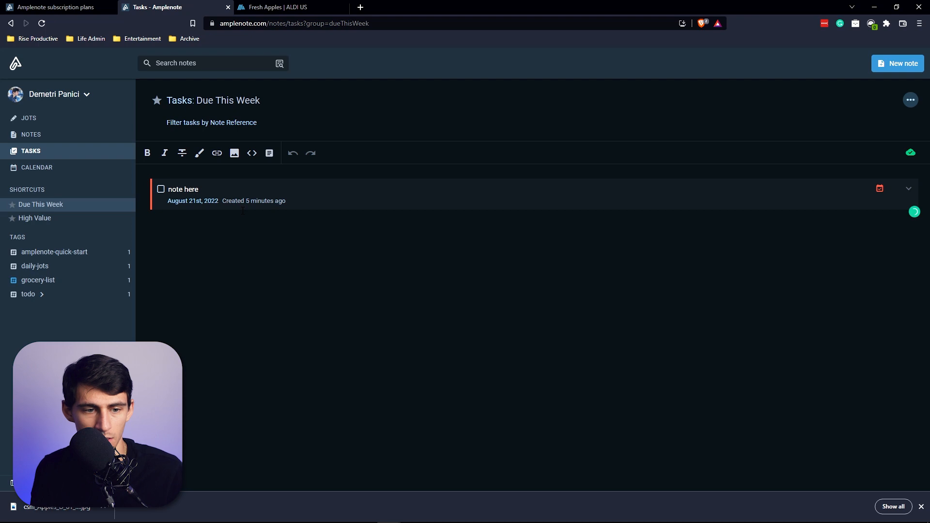
click(30, 152)
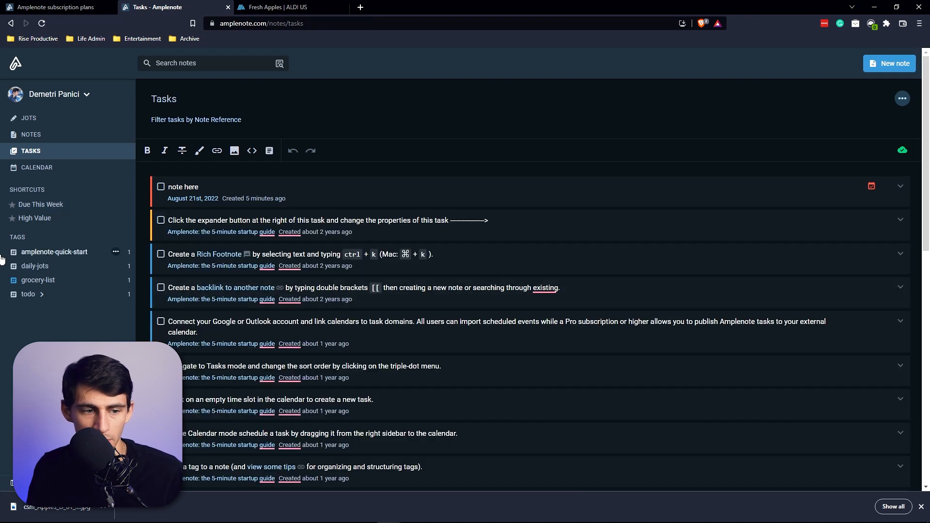
click(35, 204)
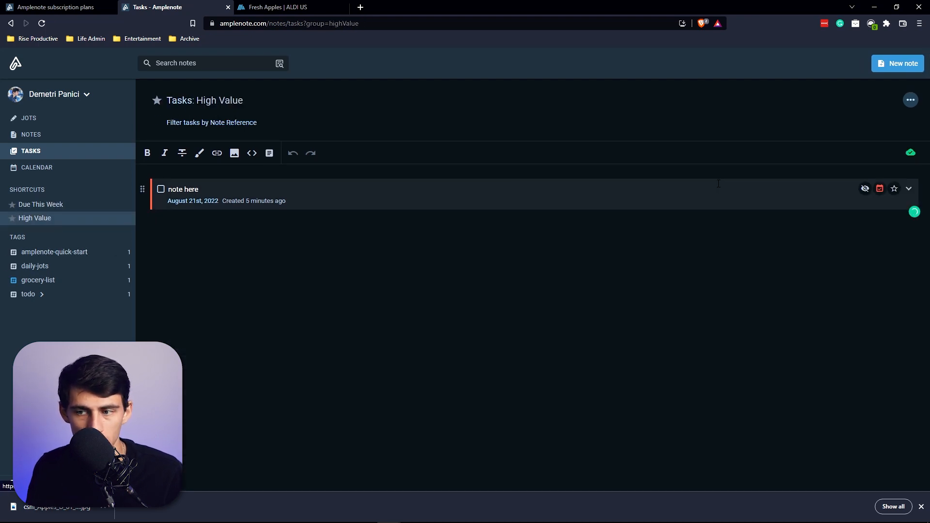
click(36, 168)
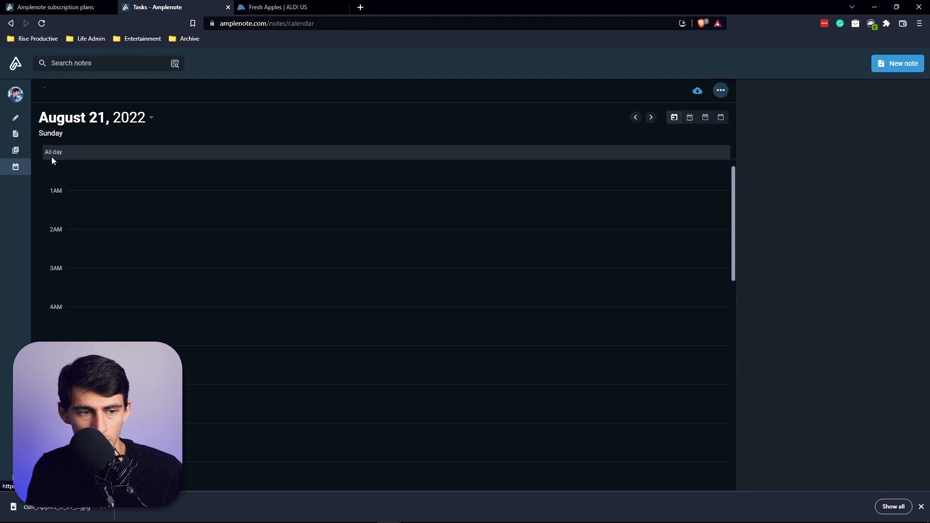
Give the startup-guide expander task a start date of today so High Value lists it with 'note here'.
click(31, 151)
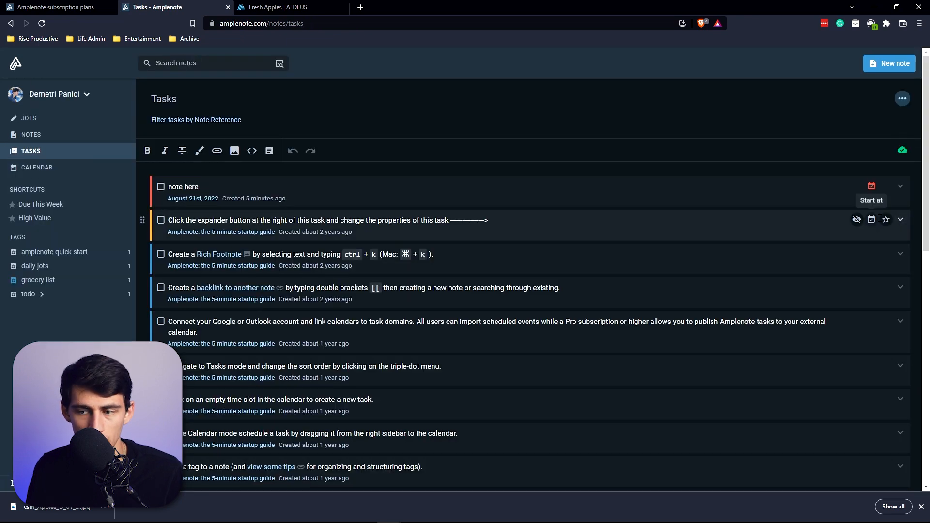
click(871, 219)
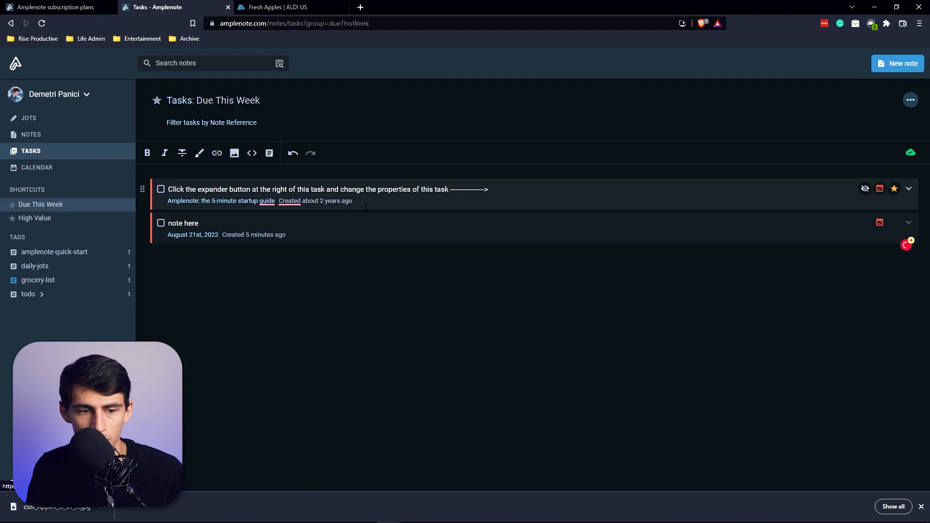
click(35, 218)
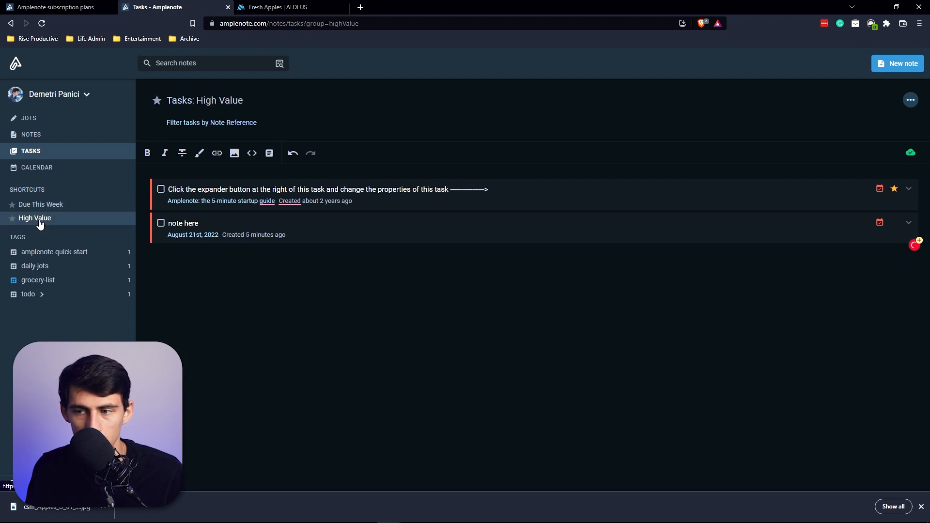
mouse_move(268, 152)
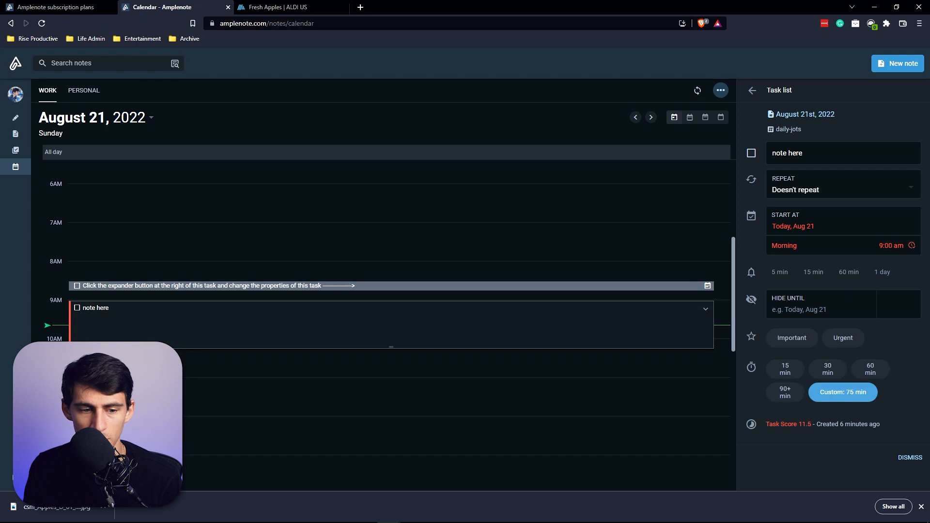
Make 'note here' a 60-minute task repeating 1 day after completion, hidden until due.
click(870, 368)
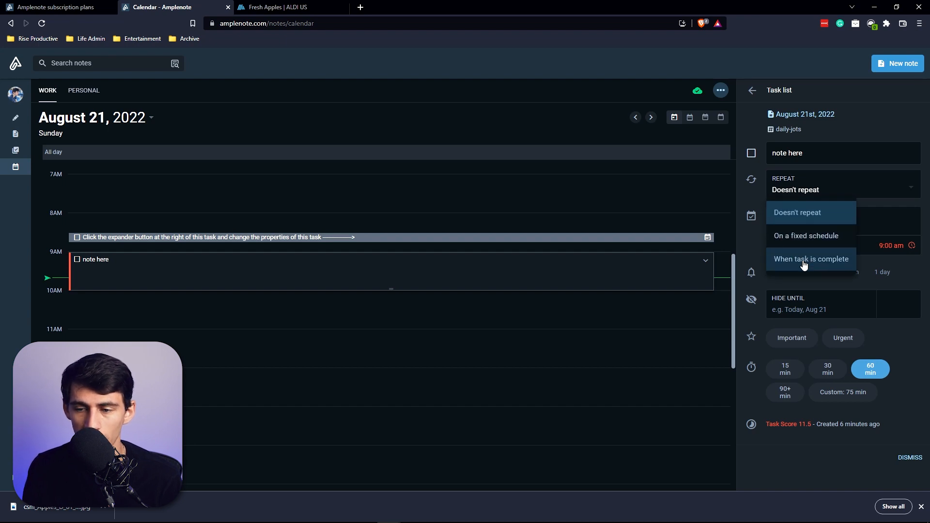
click(811, 259)
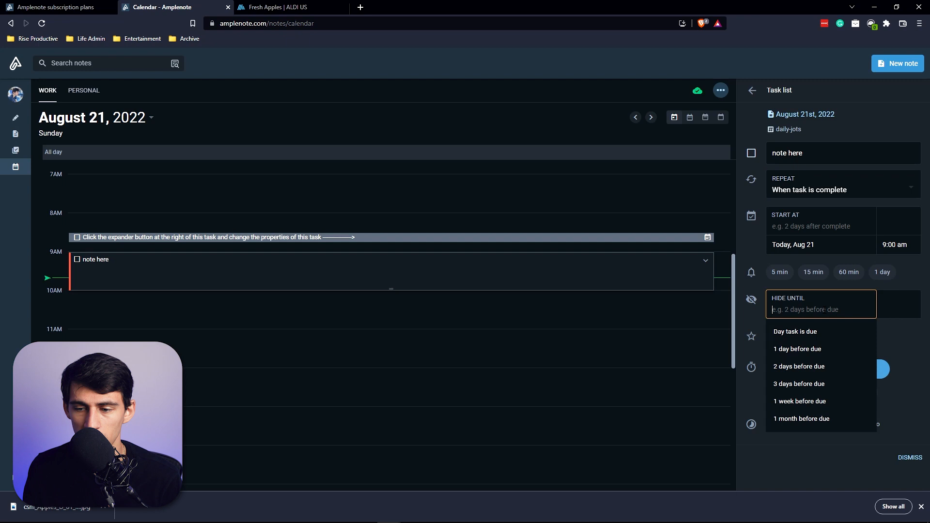
click(821, 226)
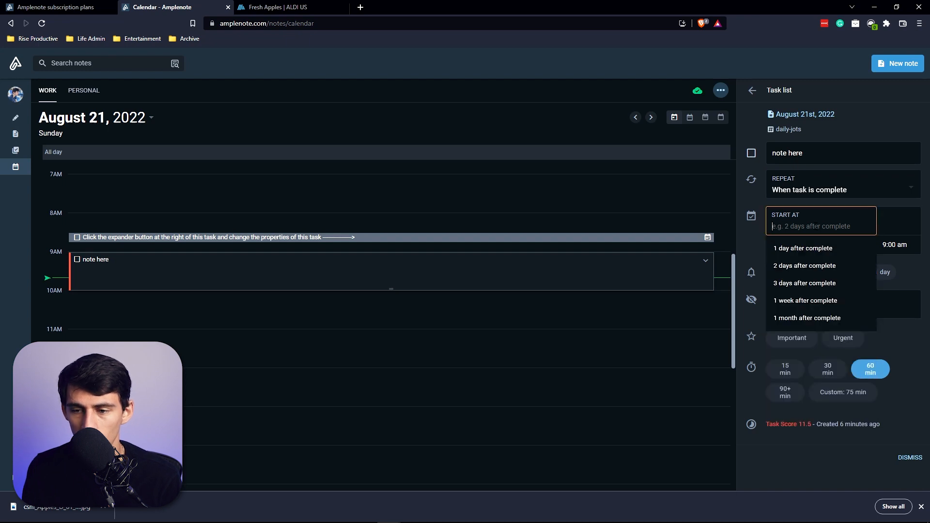
click(802, 248)
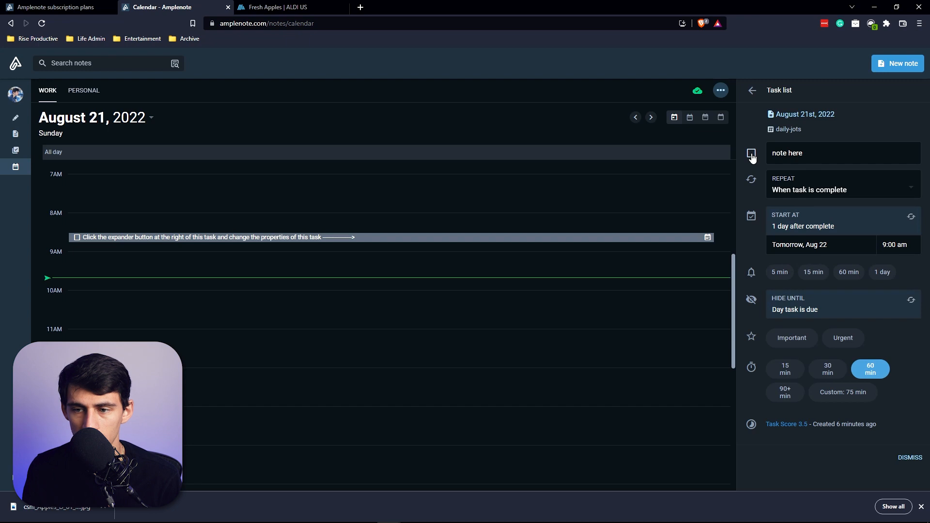
Mark today's 'note here' complete and switch its repeat to a fixed schedule for August 22.
click(651, 117)
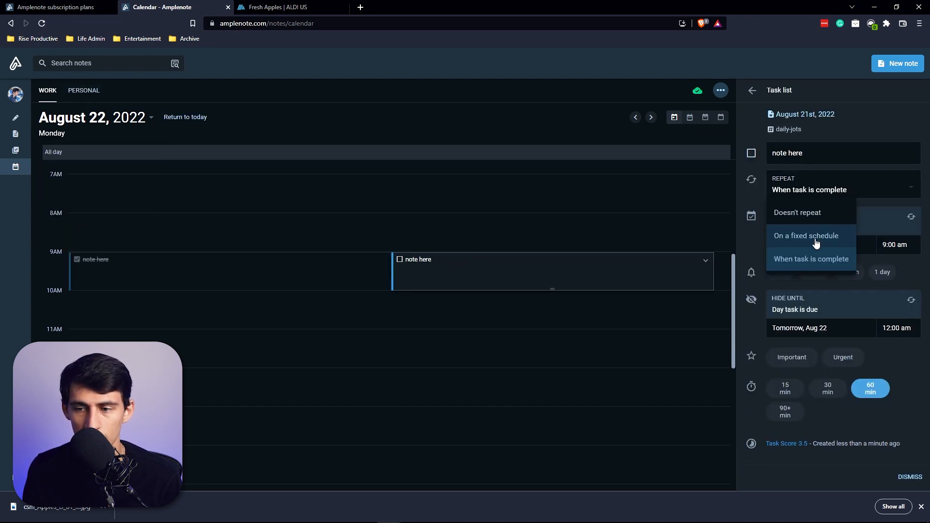
click(805, 235)
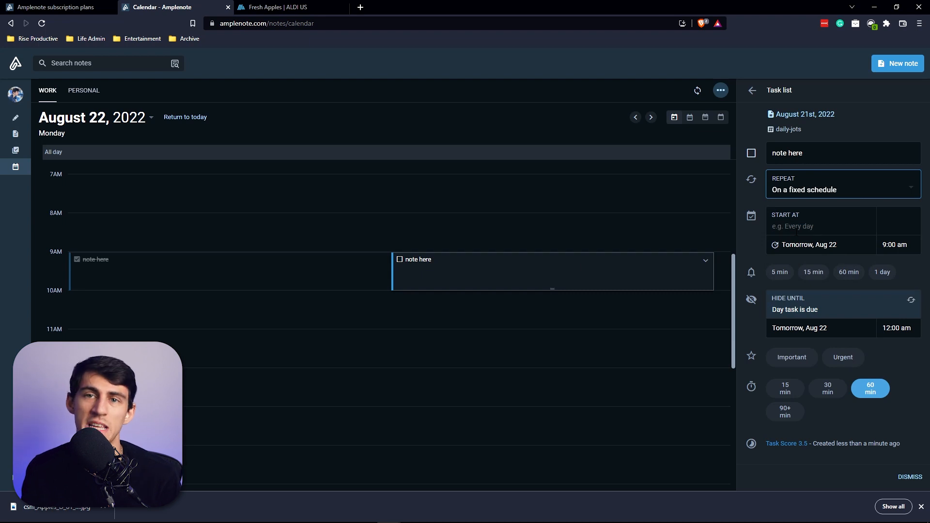
click(821, 226)
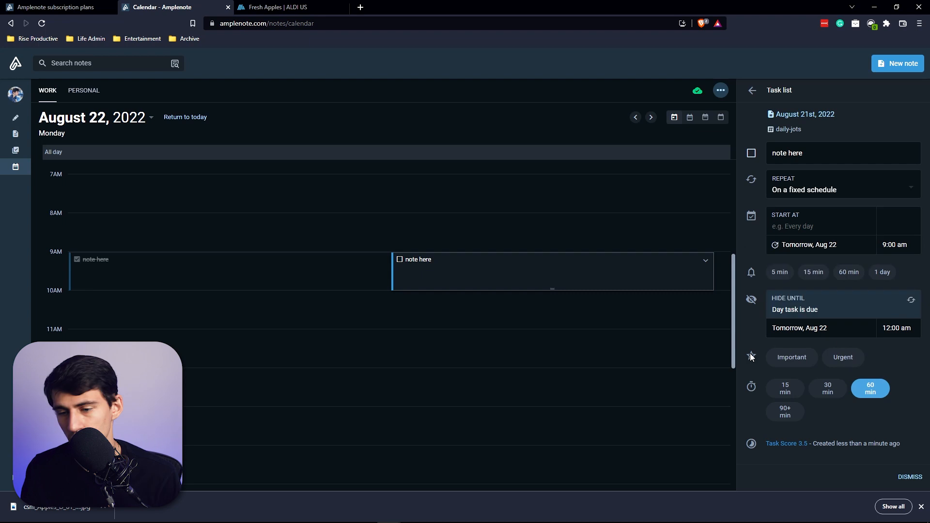
click(842, 357)
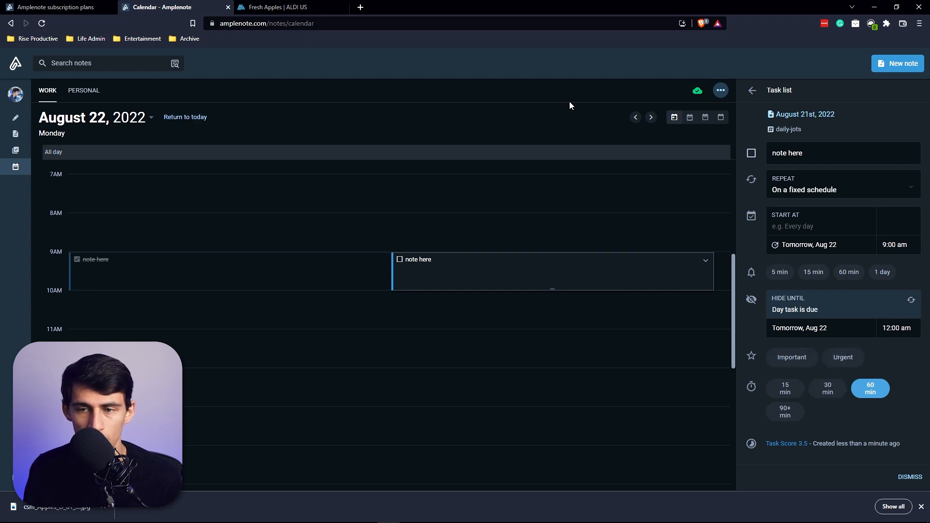
Switch the work calendar through week and month views to a multi-day August 21–24 view.
click(705, 117)
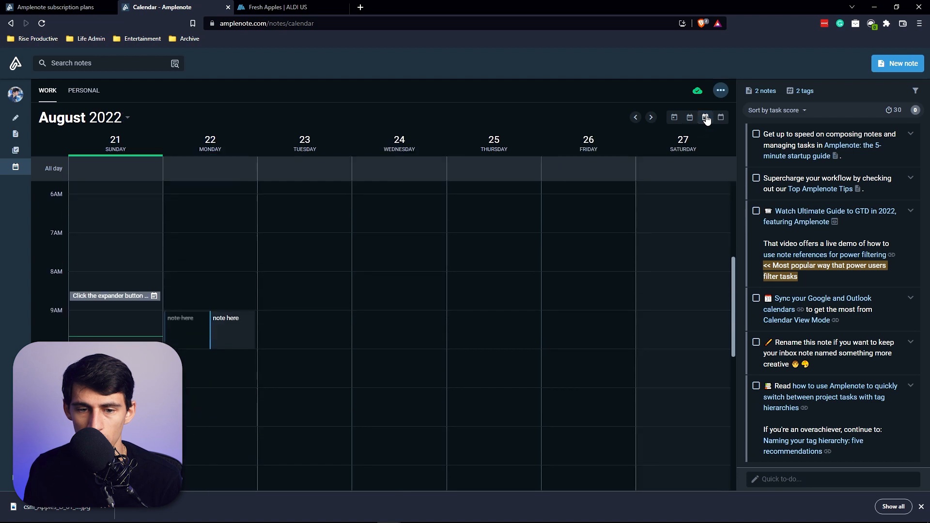
click(712, 117)
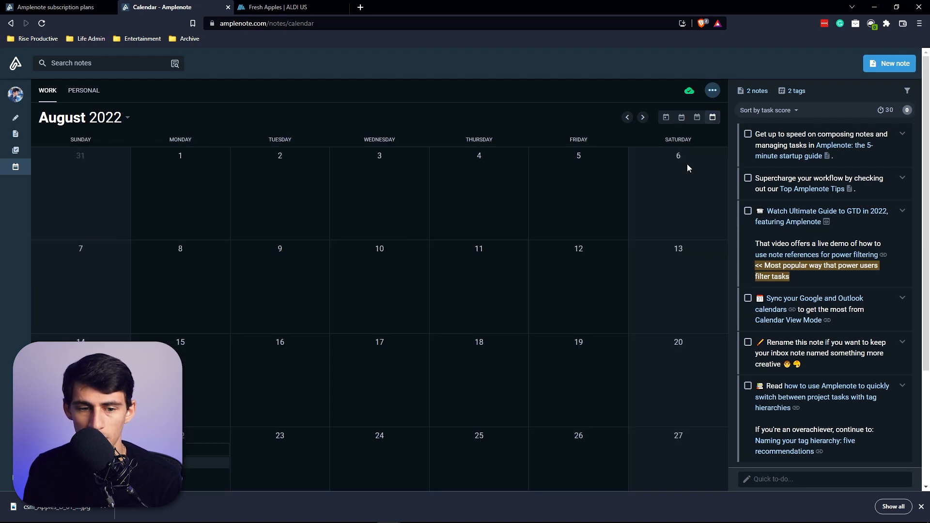
click(689, 117)
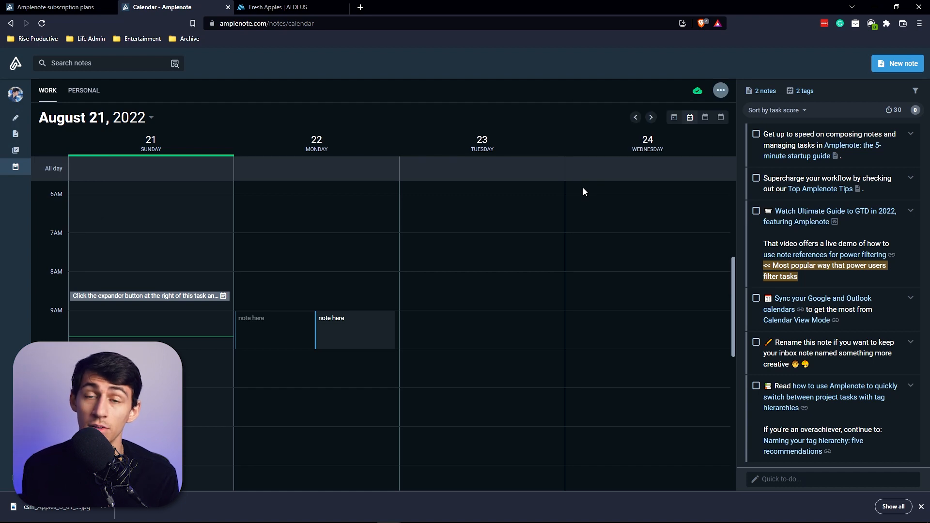
mouse_move(728, 93)
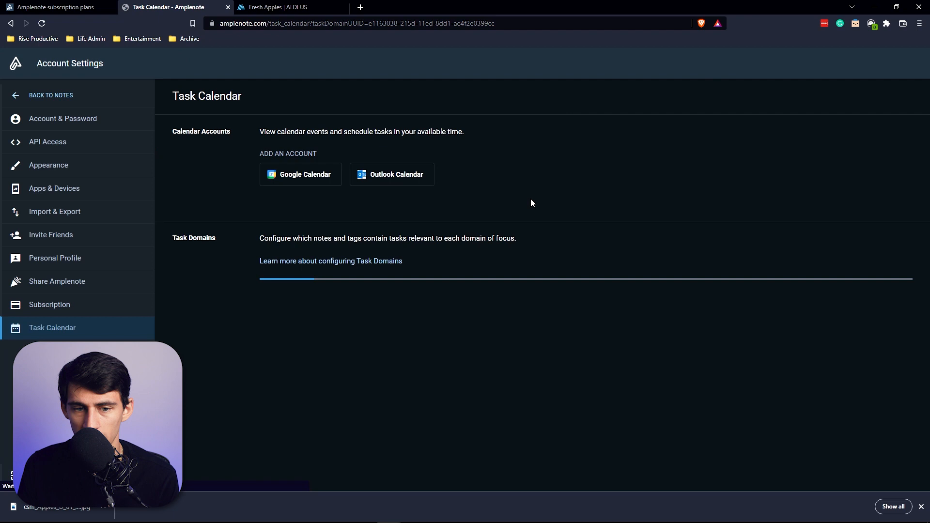
Connect a Google Calendar account and attach its Rise Productive calendar to Work, events only.
click(301, 173)
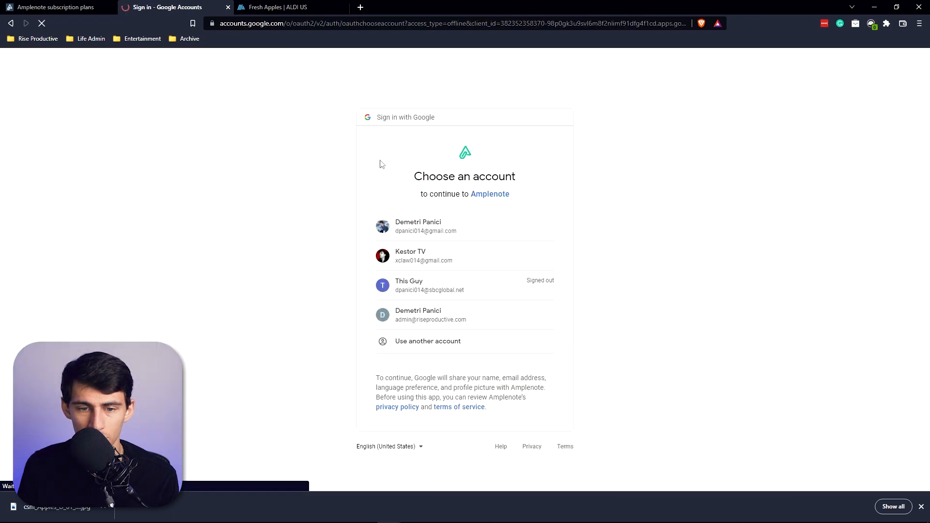
click(430, 313)
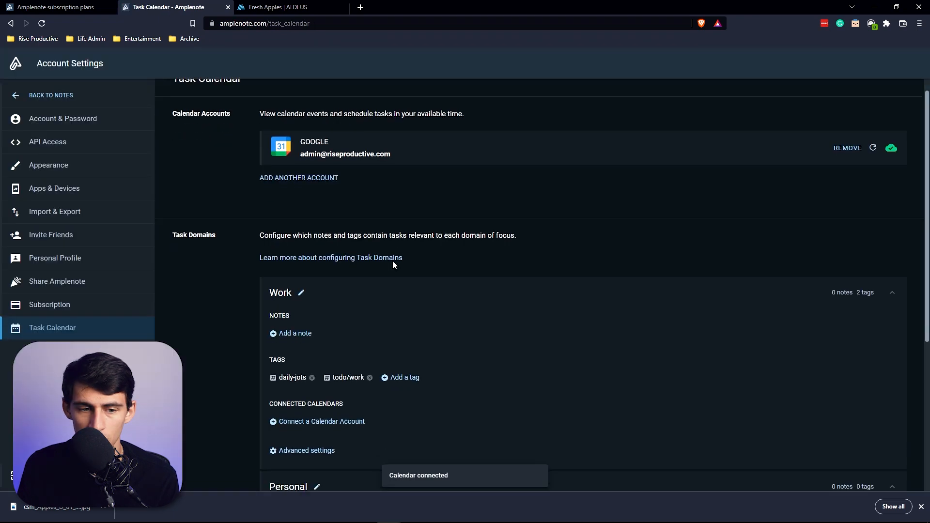
scroll(up, 3)
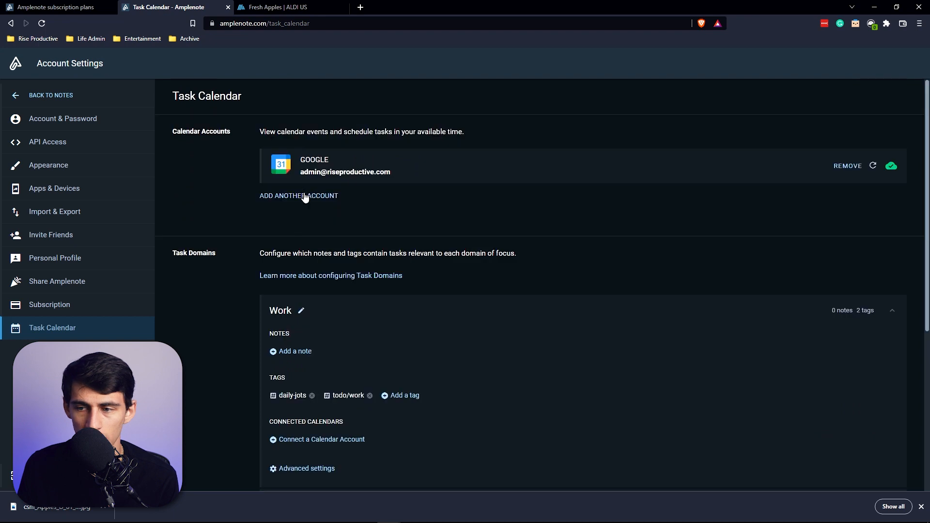
mouse_move(873, 165)
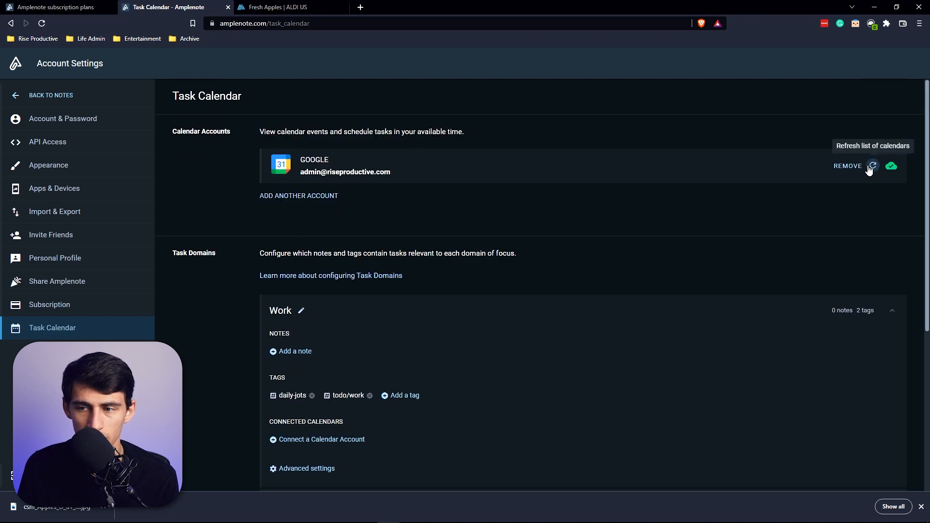
click(322, 439)
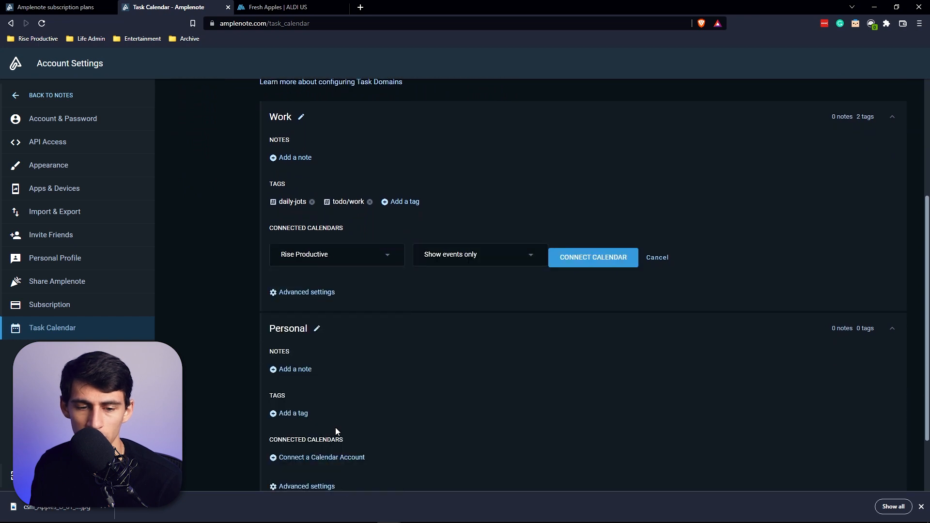
click(593, 257)
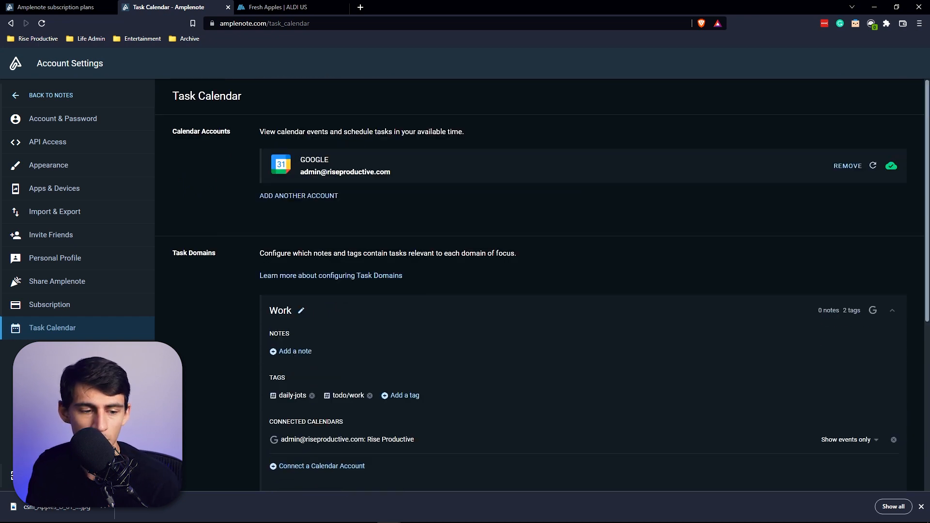
Return to the work calendar and view the synced Rise Productive event's 3-hour details.
click(50, 95)
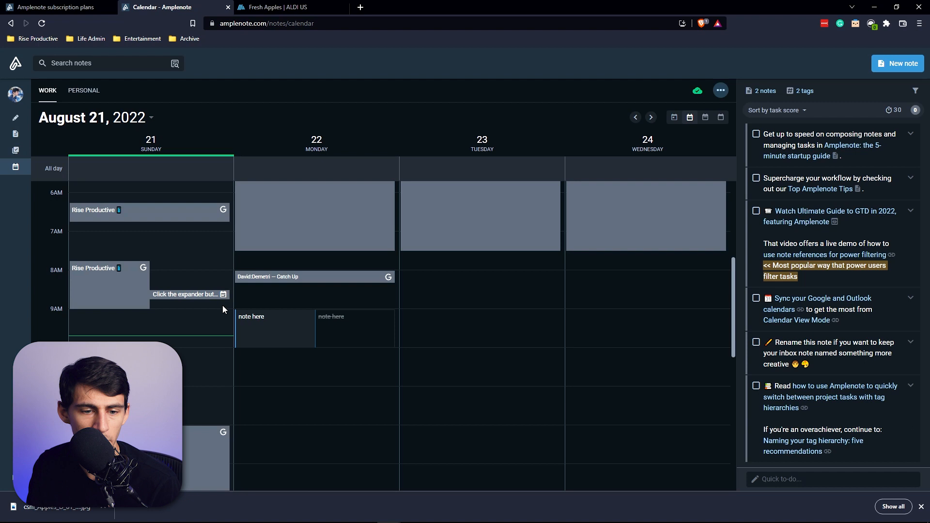
scroll(up, 3)
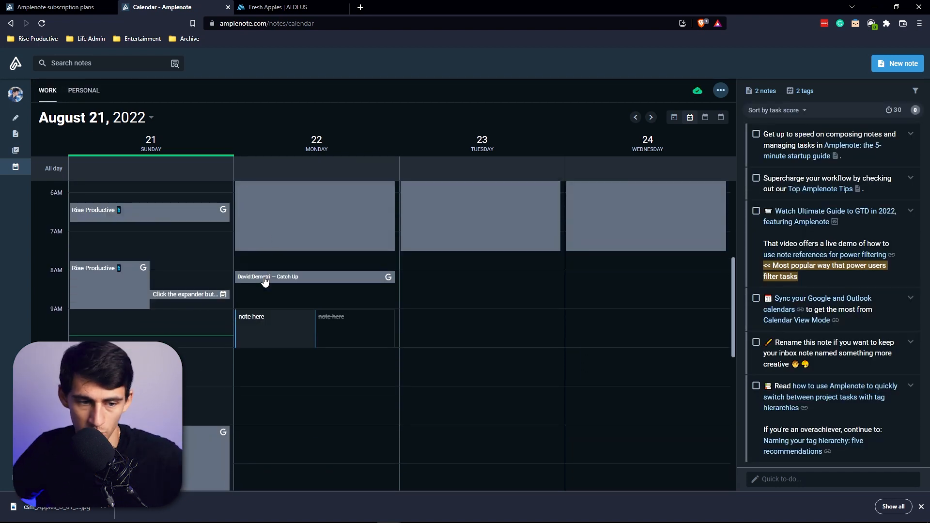
scroll(up, 3)
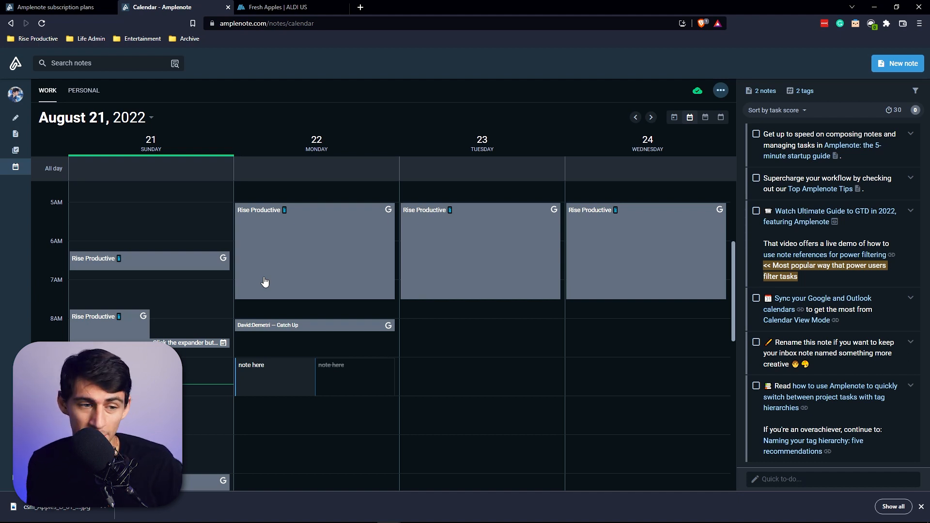
click(314, 249)
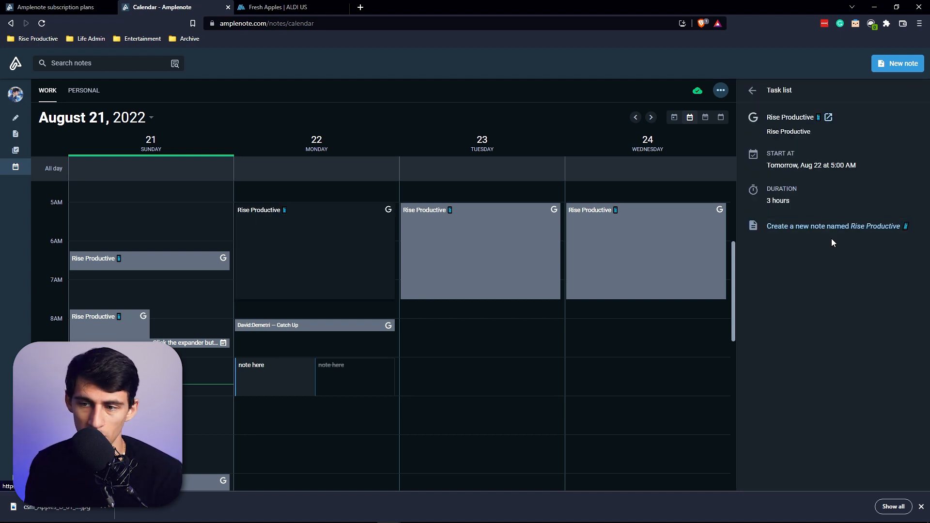
mouse_move(836, 226)
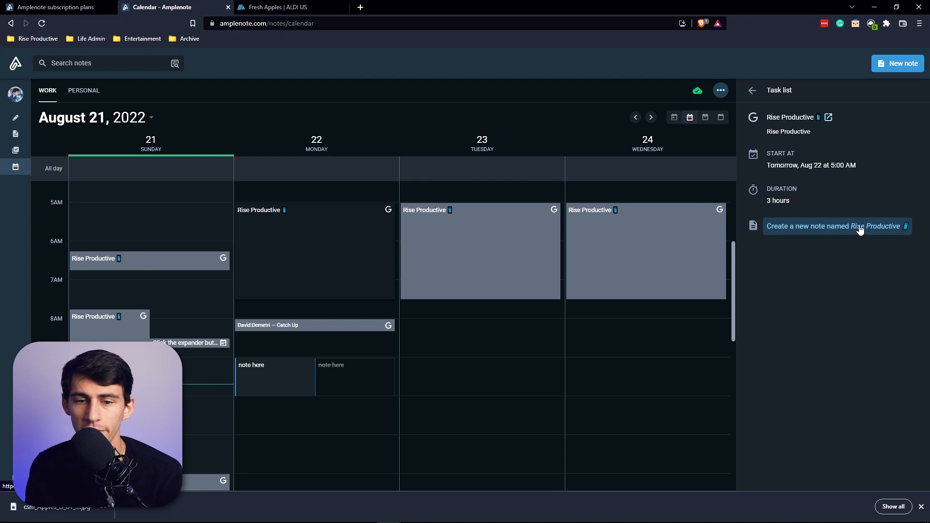
mouse_move(83, 137)
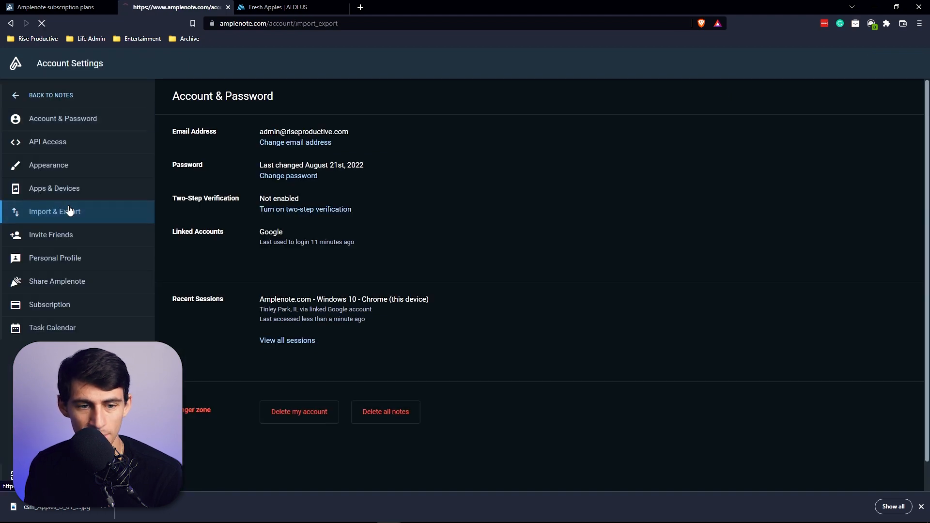
Begin a Markdown import from the Import & Export settings.
click(54, 212)
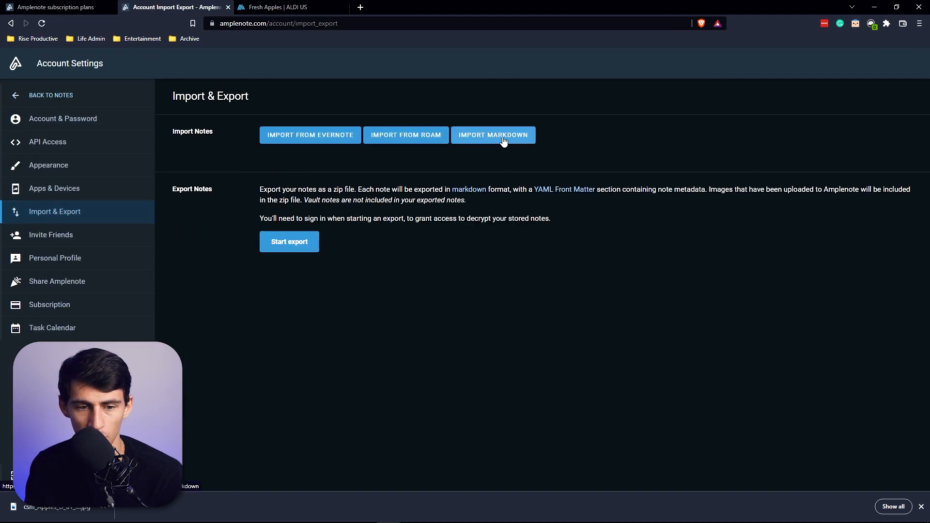
click(493, 135)
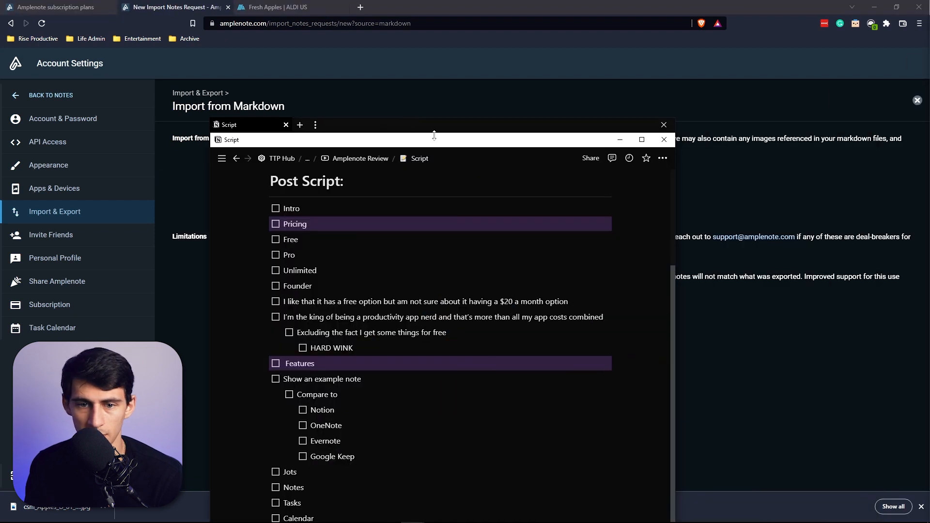
click(642, 139)
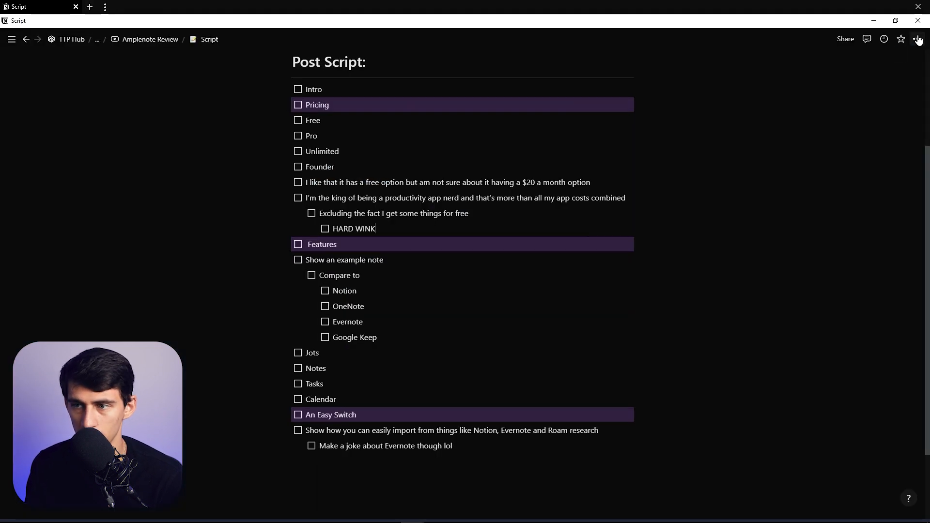
click(498, 239)
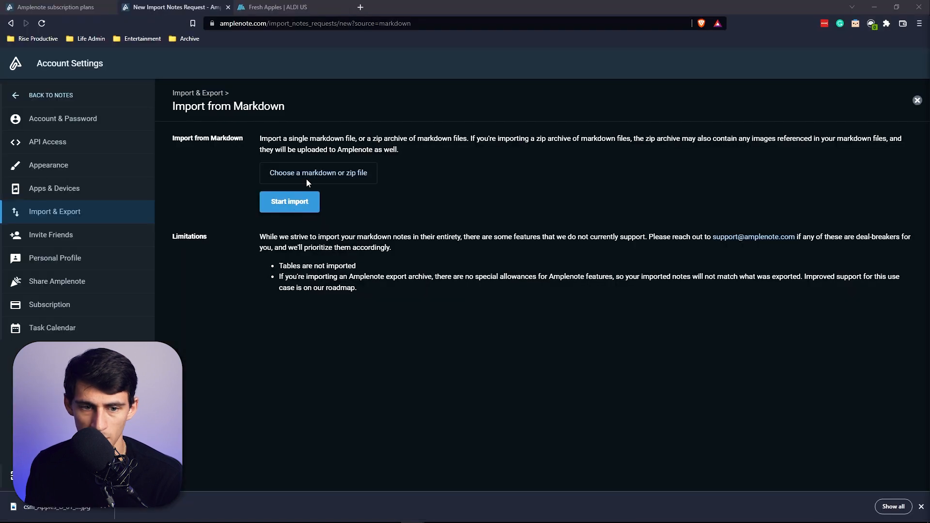
Select the Export zip from Downloads as the file to import.
click(317, 173)
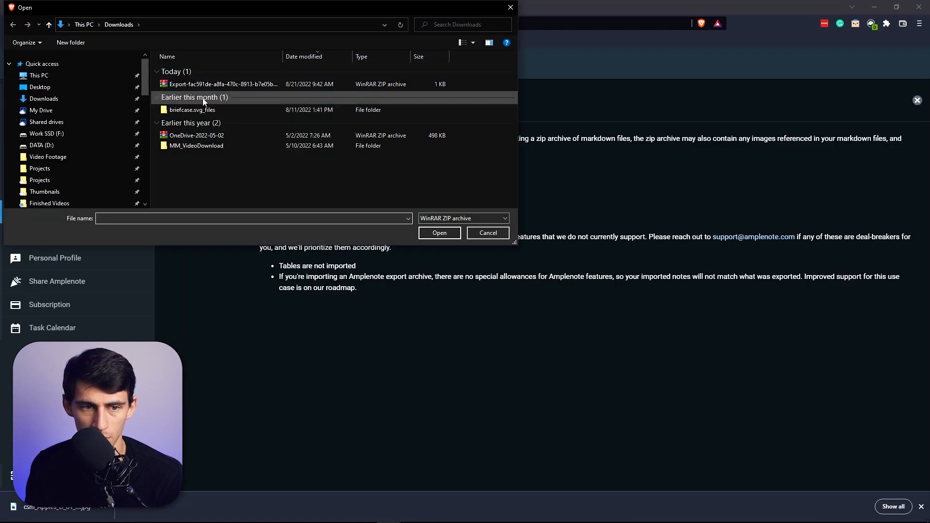
click(439, 233)
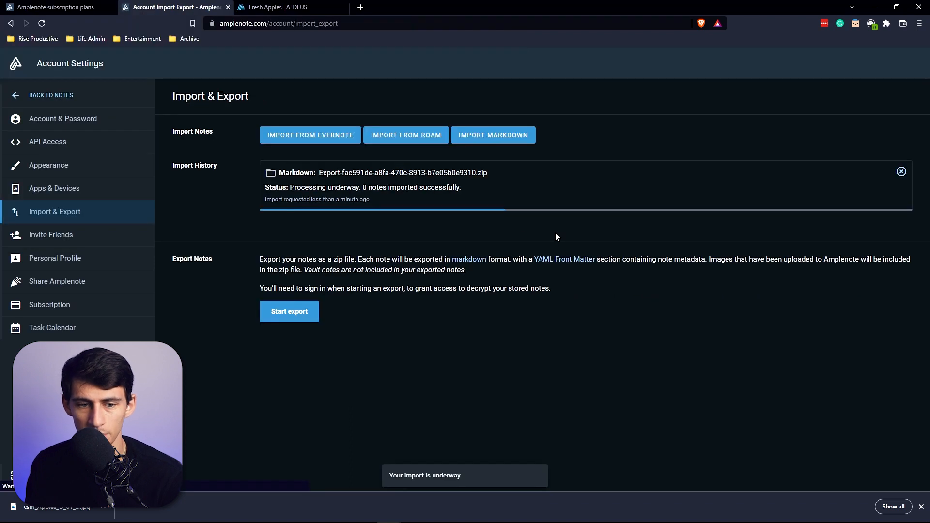
mouse_move(455, 247)
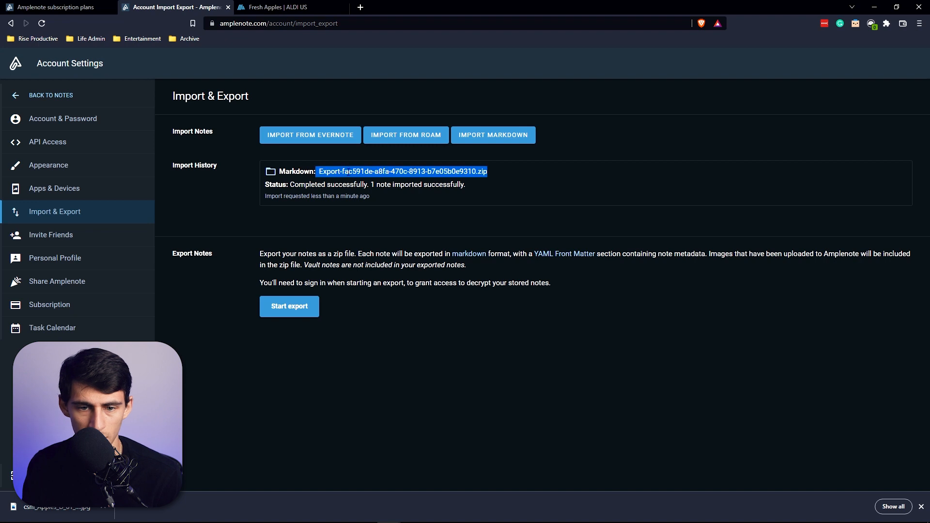
Return to the notes list and review the imported Script note's checkbox tasks.
click(51, 95)
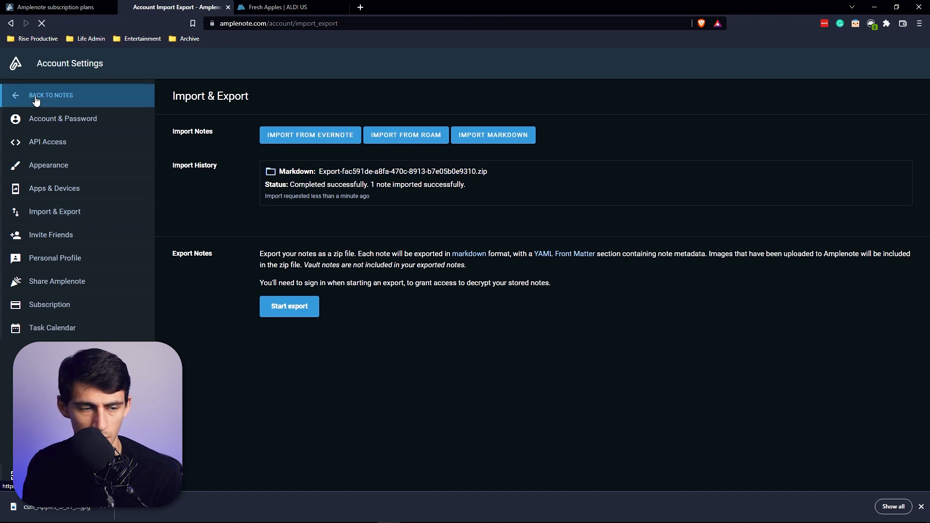
click(51, 95)
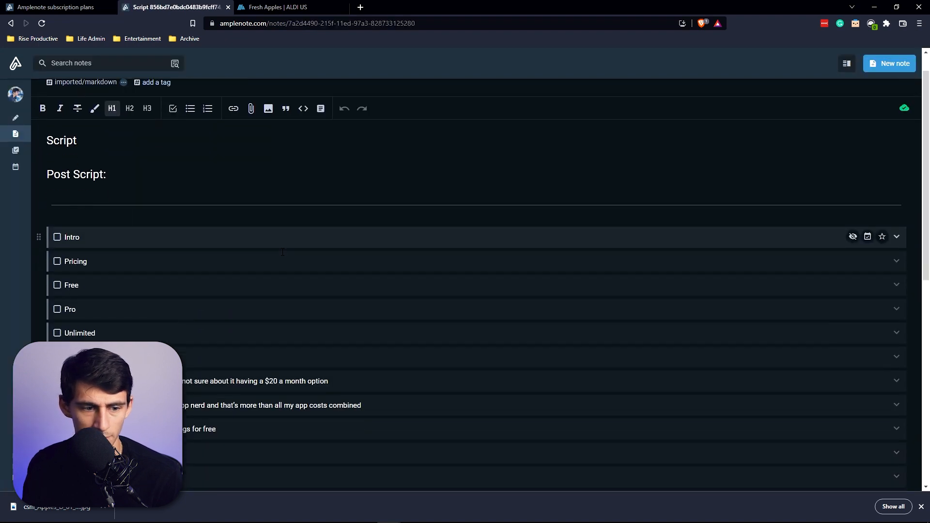
scroll(down, 3)
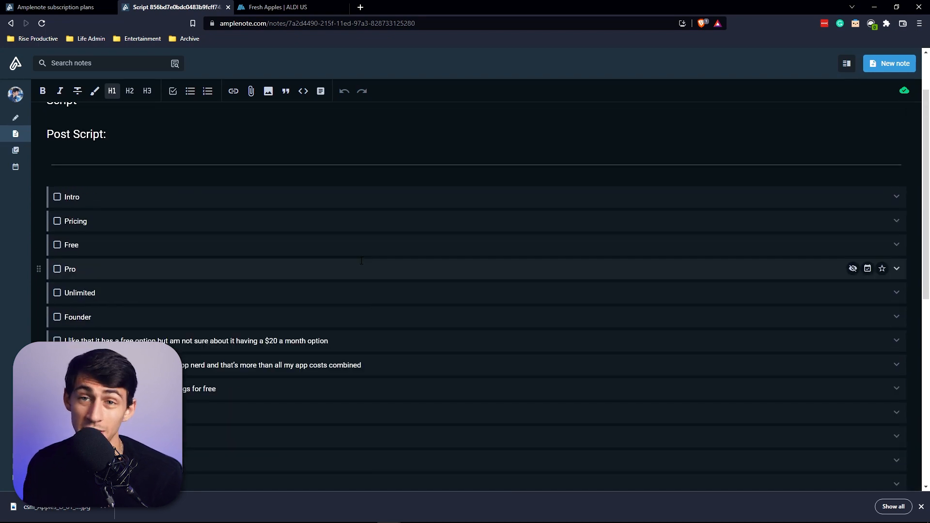
scroll(down, 3)
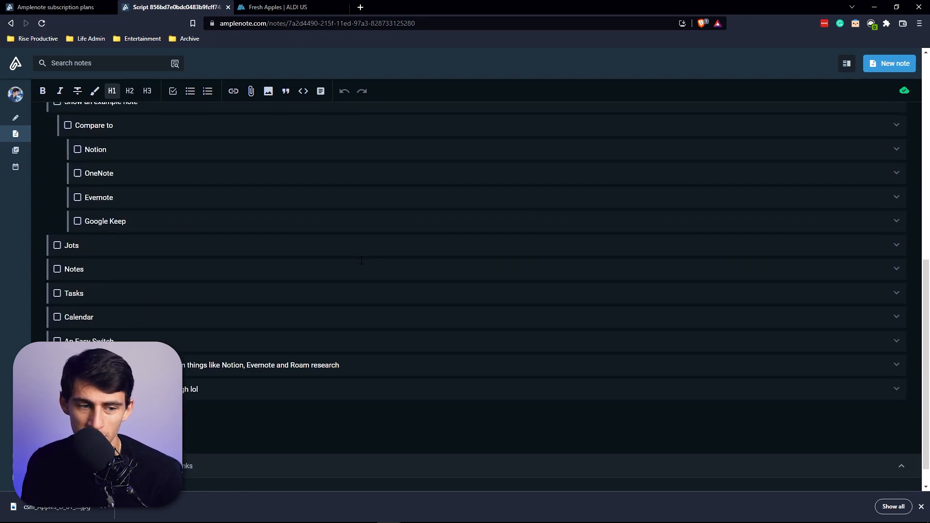
scroll(up, 3)
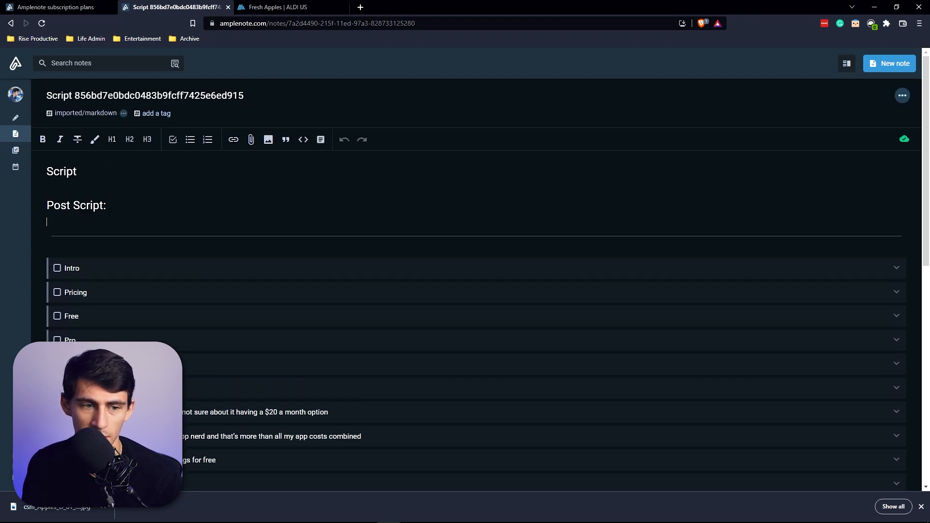
Start a numbered list beneath the Post Script heading.
click(207, 139)
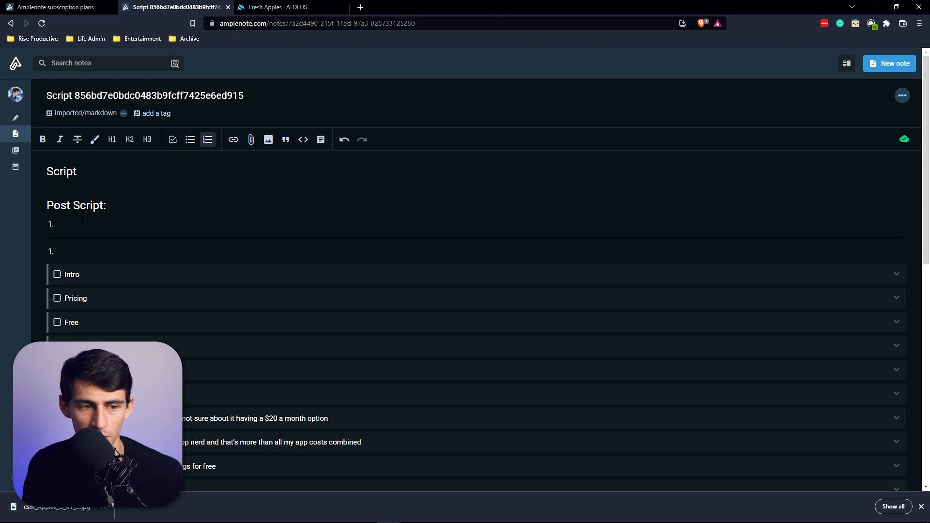
scroll(down, 3)
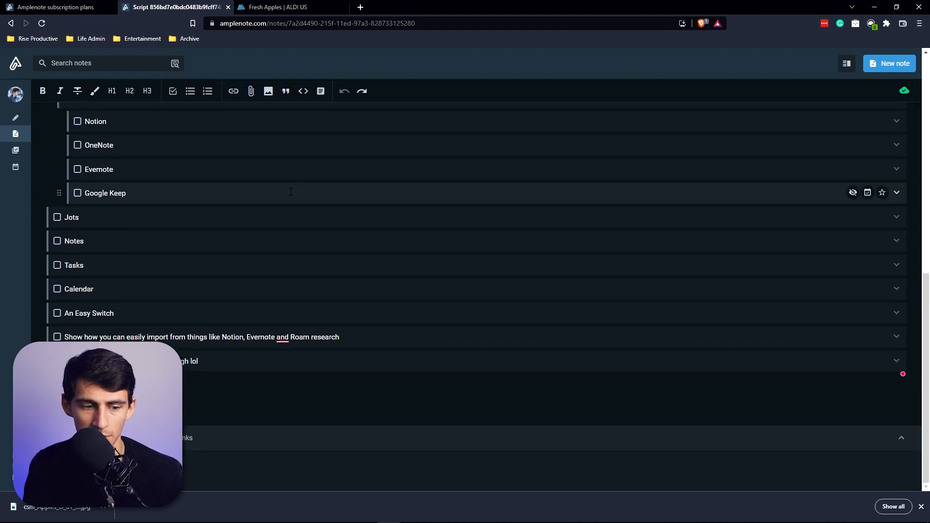